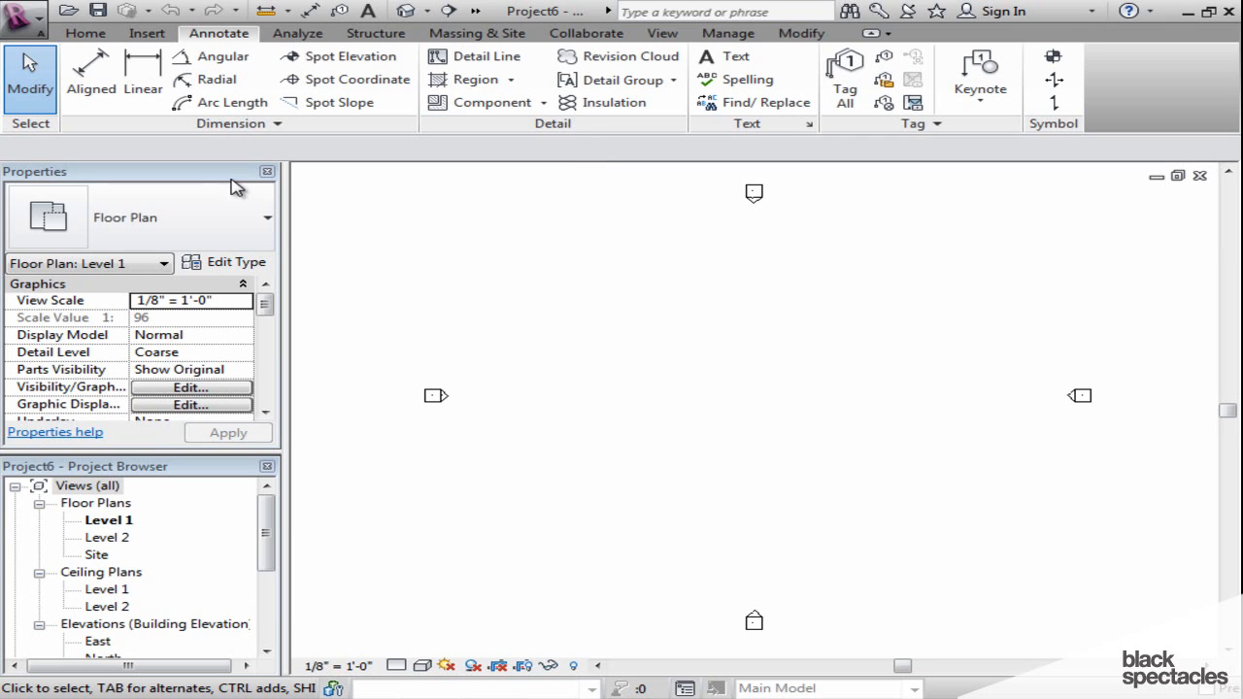
pyautogui.moveTo(233, 184)
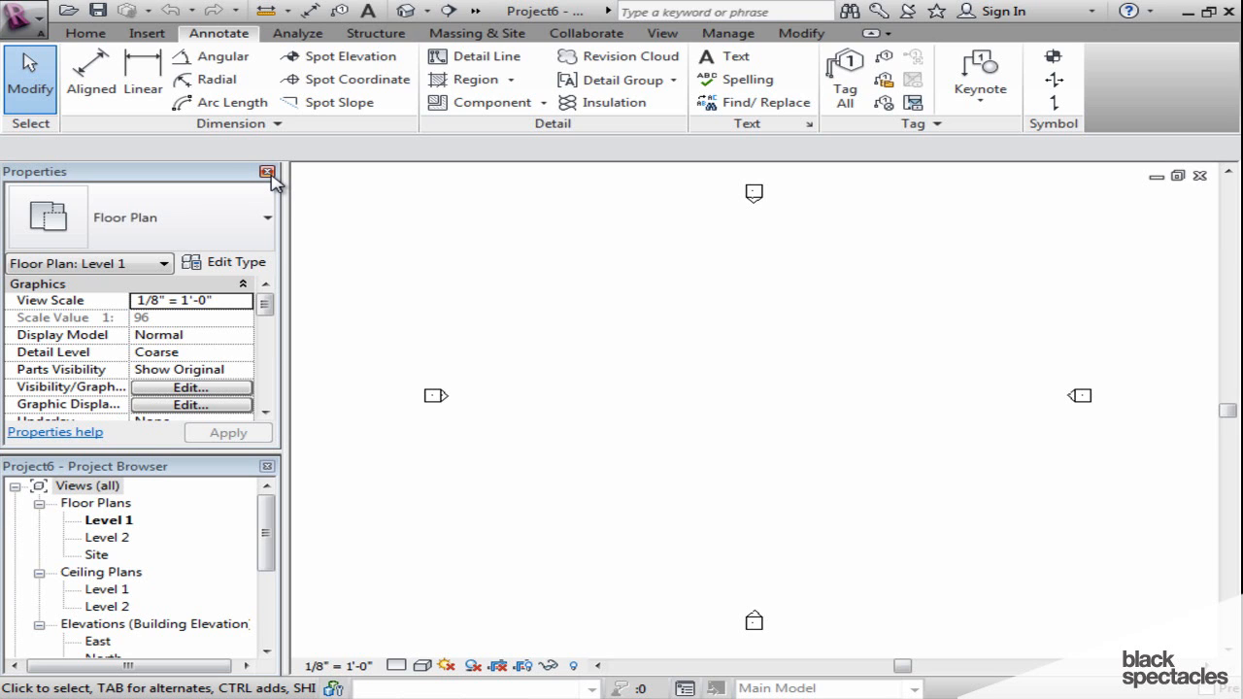
# Close the Properties palette so the Level 1 plan gets more room
pyautogui.click(268, 172)
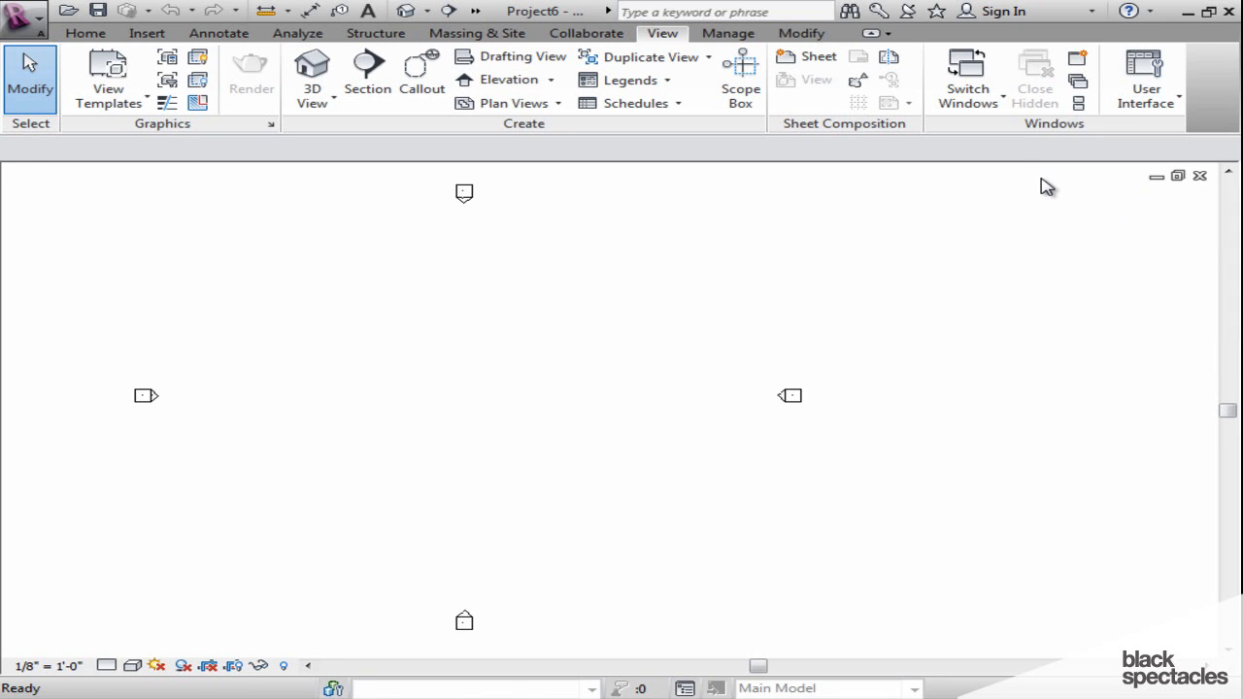
# Restore the hidden Properties and Project Browser palettes from the User Interface menu
pyautogui.click(1145, 78)
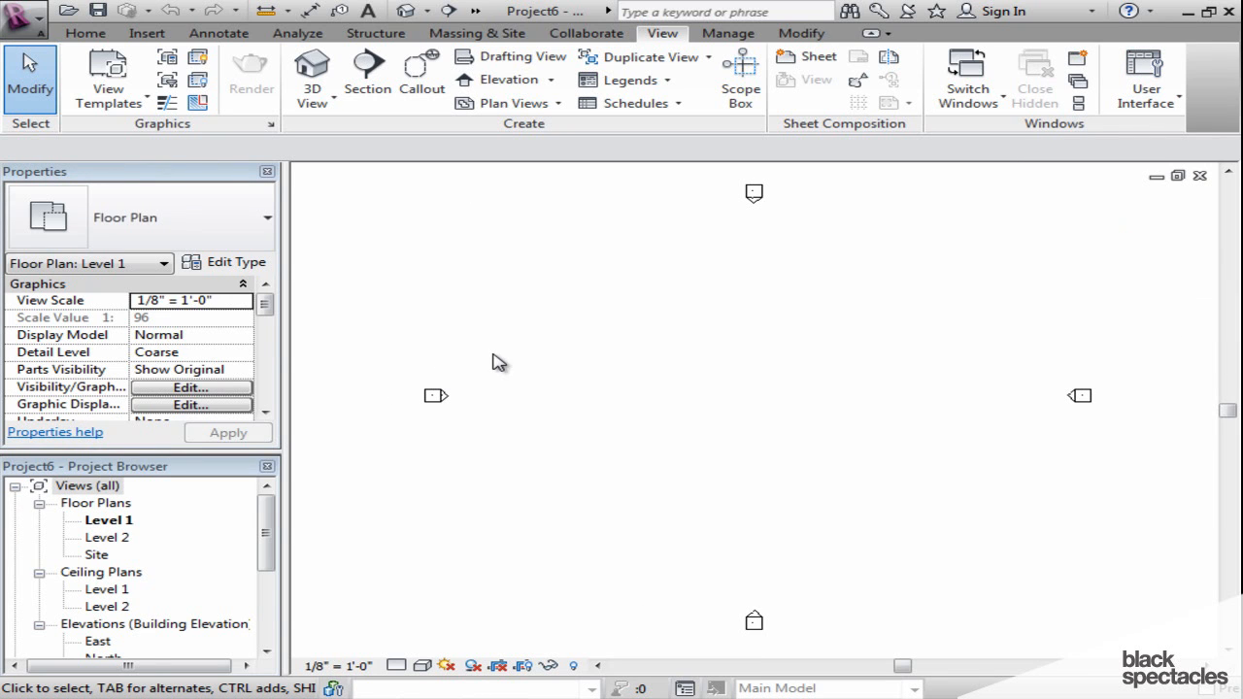
pyautogui.moveTo(170, 180)
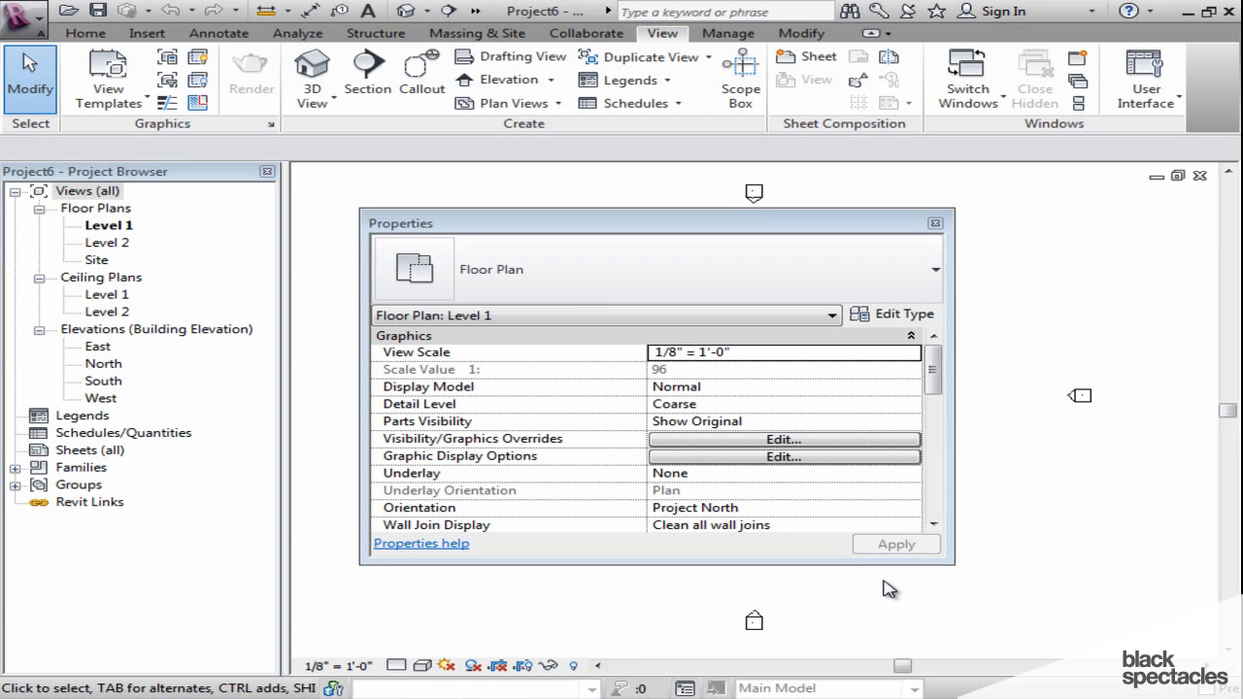
pyautogui.moveTo(872, 563)
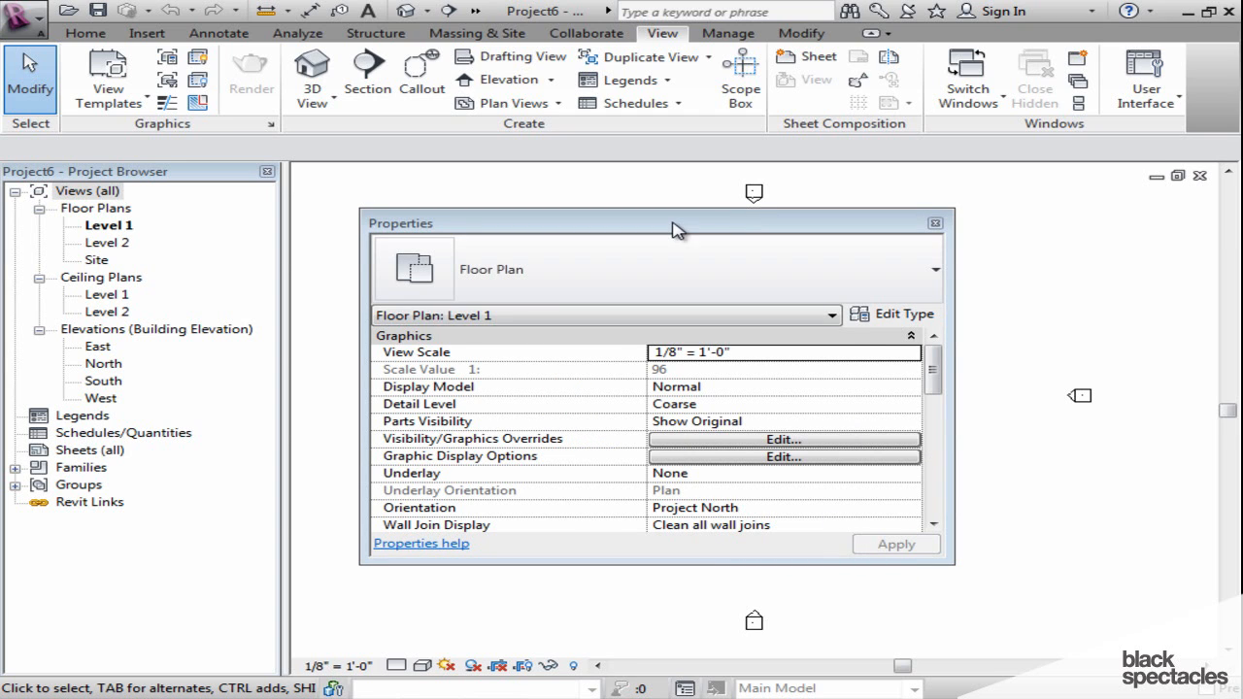
pyautogui.moveTo(604, 221)
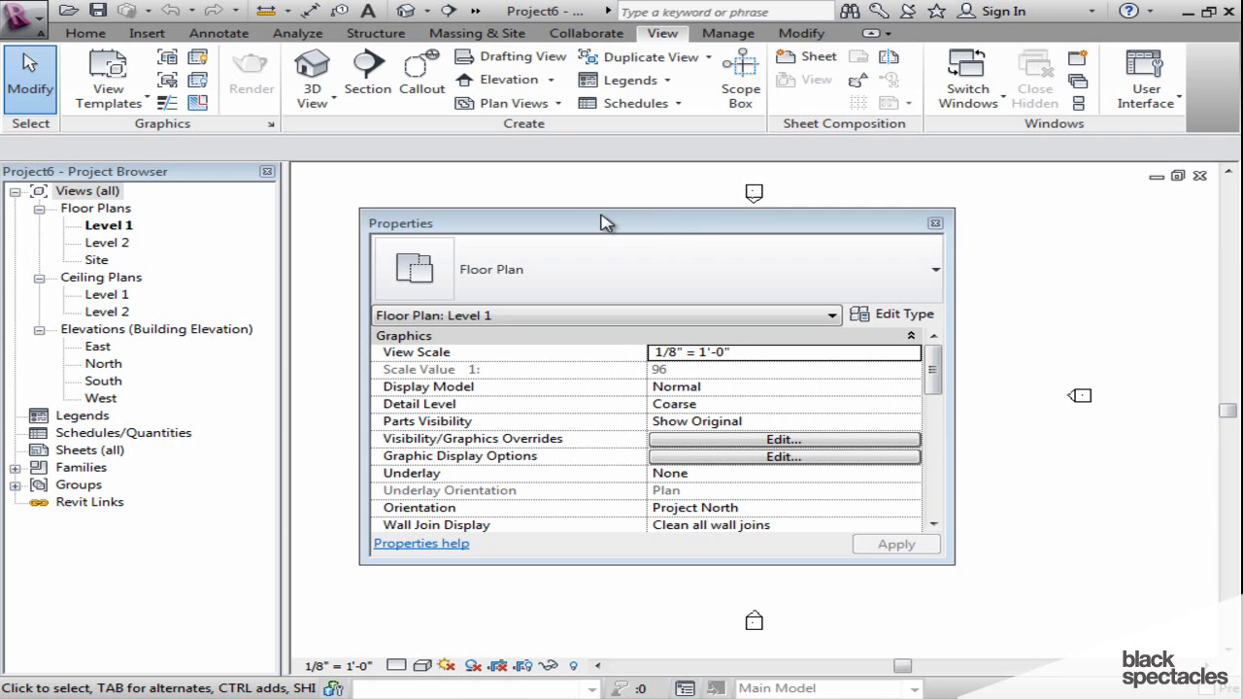
pyautogui.moveTo(124, 185)
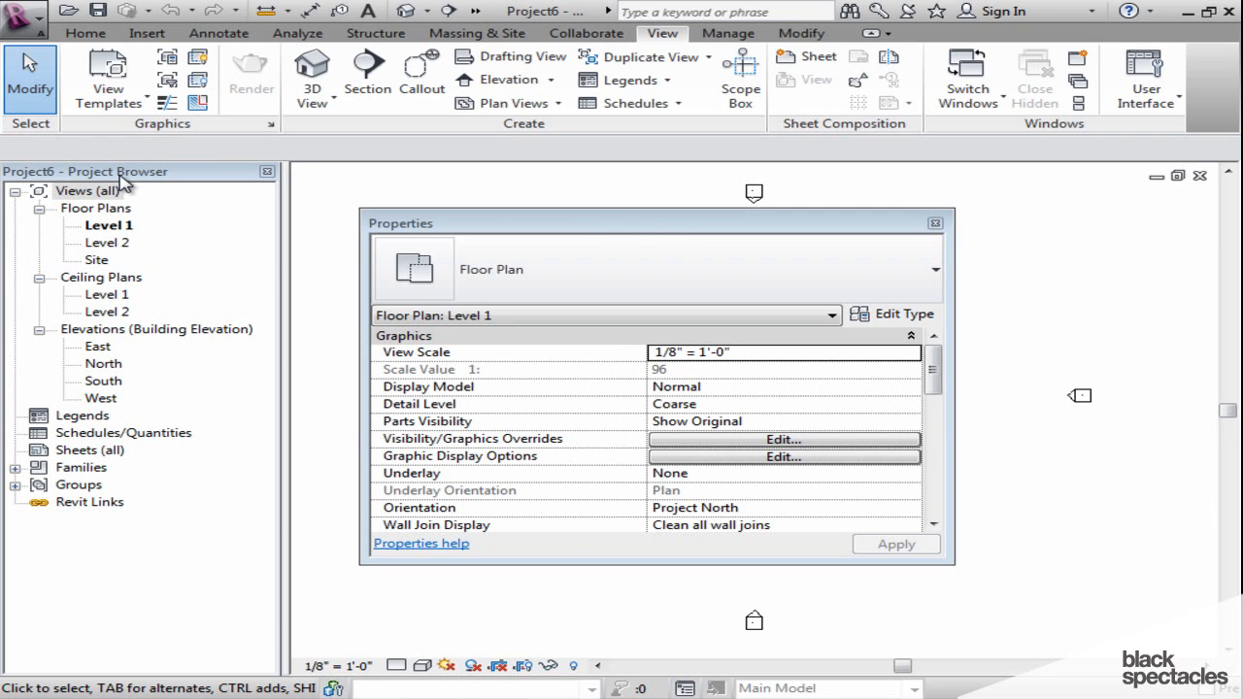
pyautogui.moveTo(517, 200)
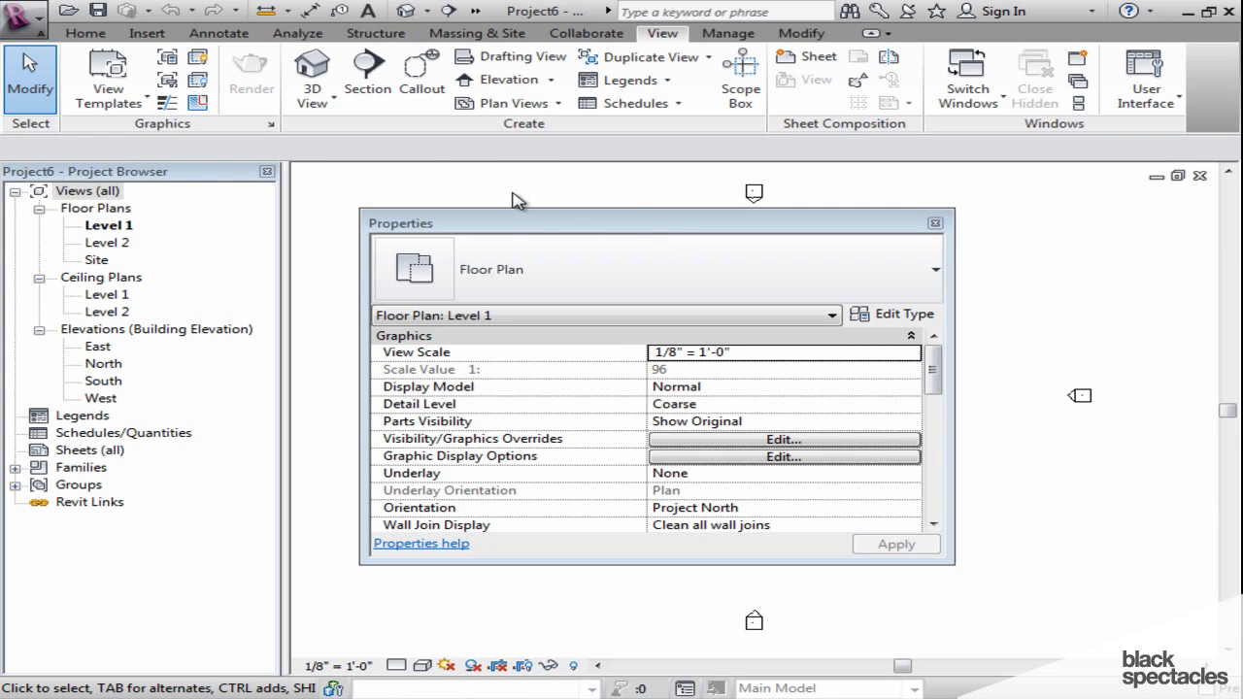
pyautogui.moveTo(1139, 417)
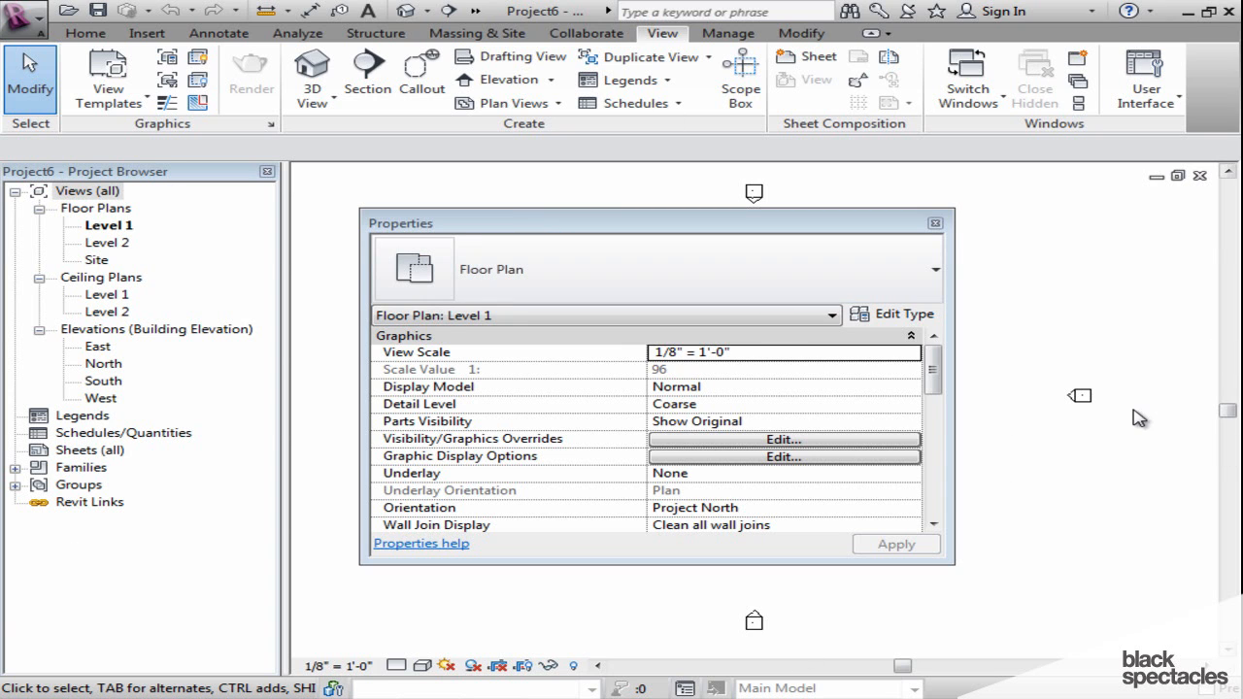
pyautogui.moveTo(894, 230)
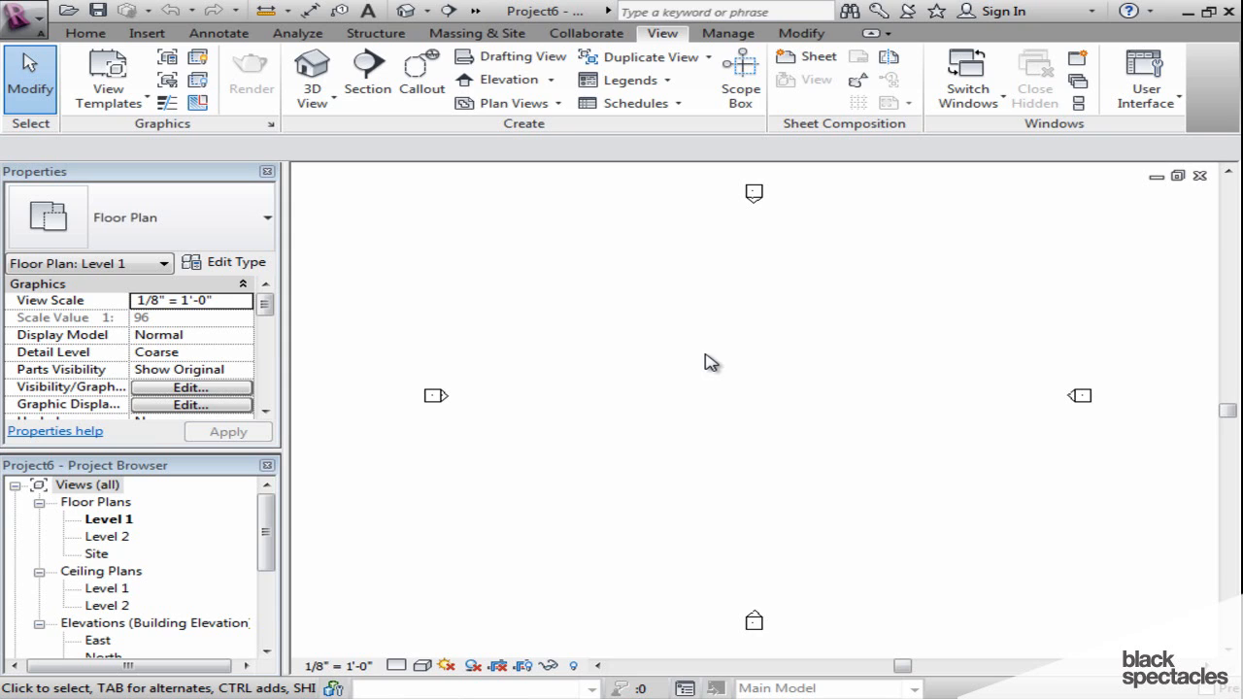
pyautogui.moveTo(758, 402)
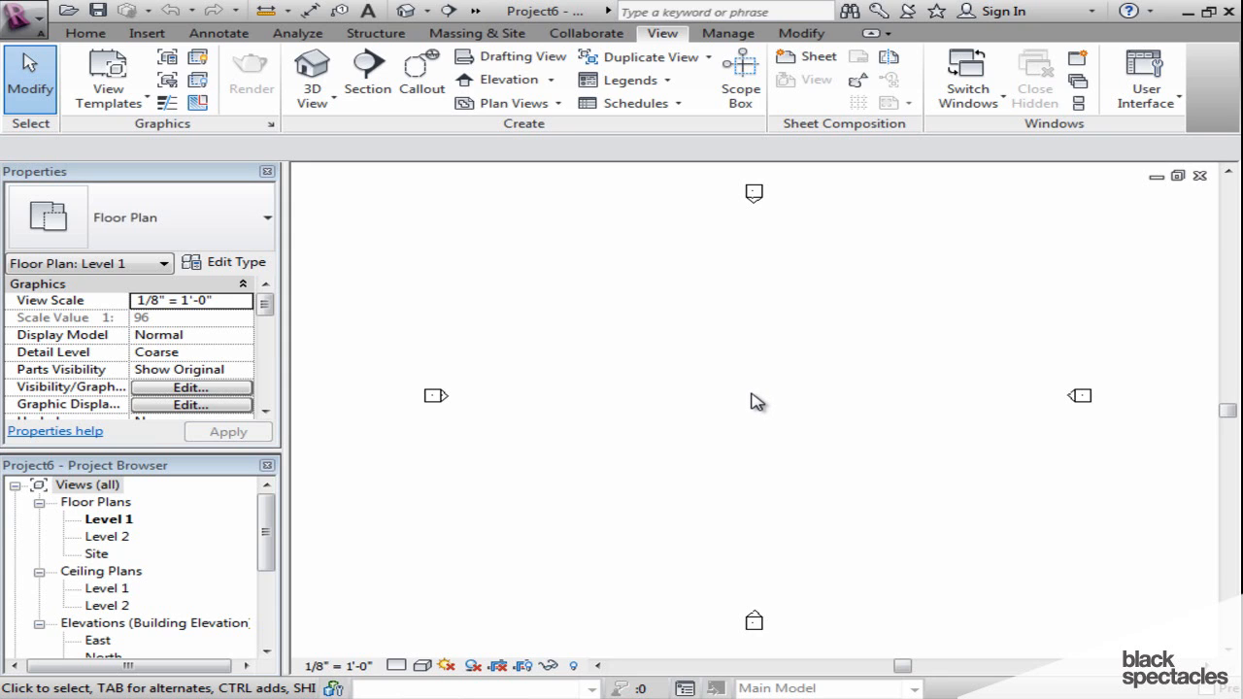
pyautogui.moveTo(789, 429)
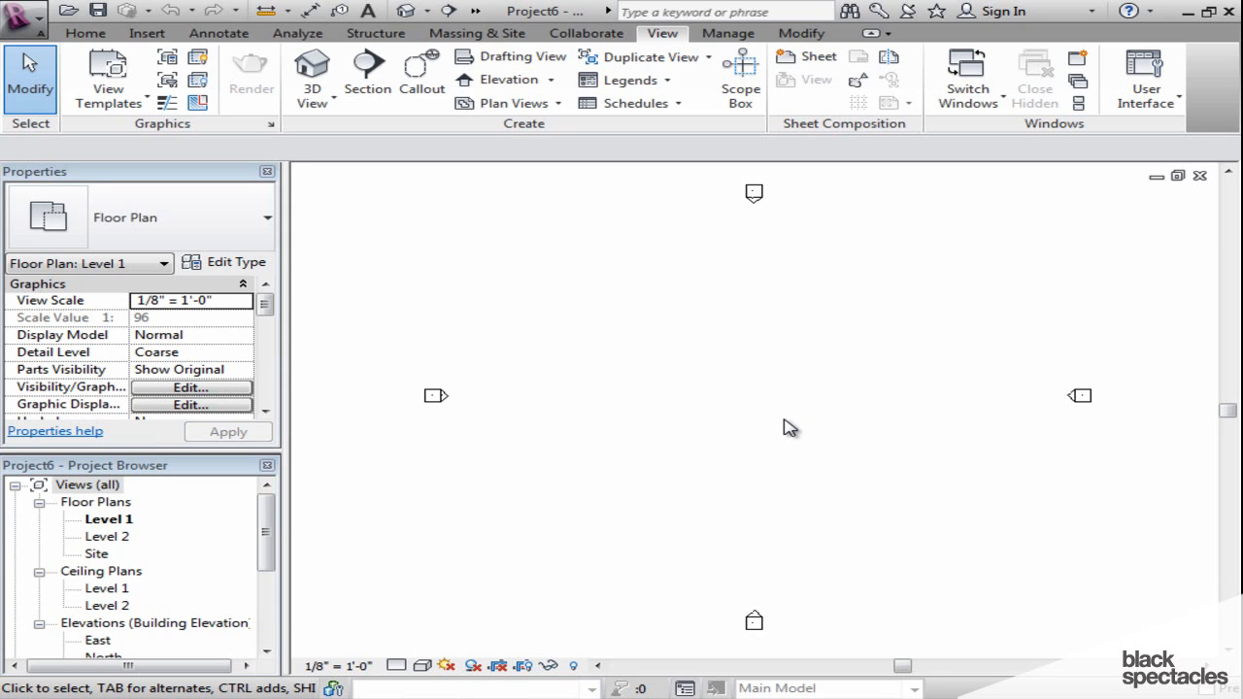
pyautogui.moveTo(122, 529)
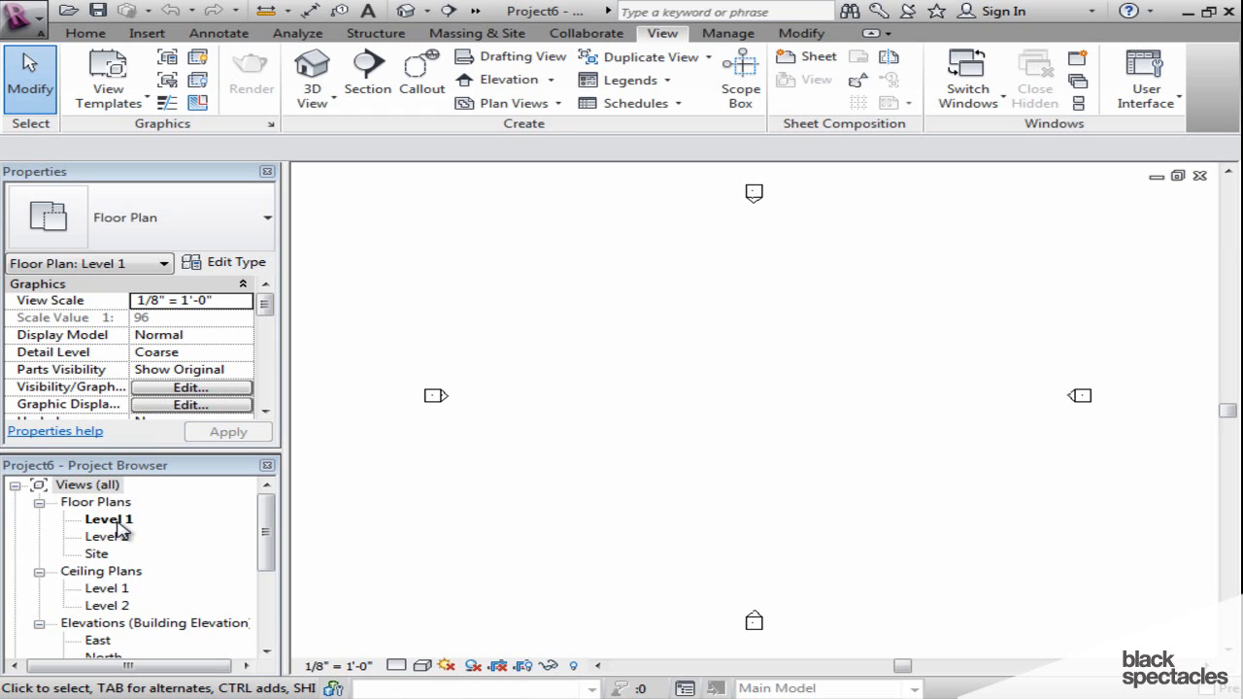
pyautogui.moveTo(118, 527)
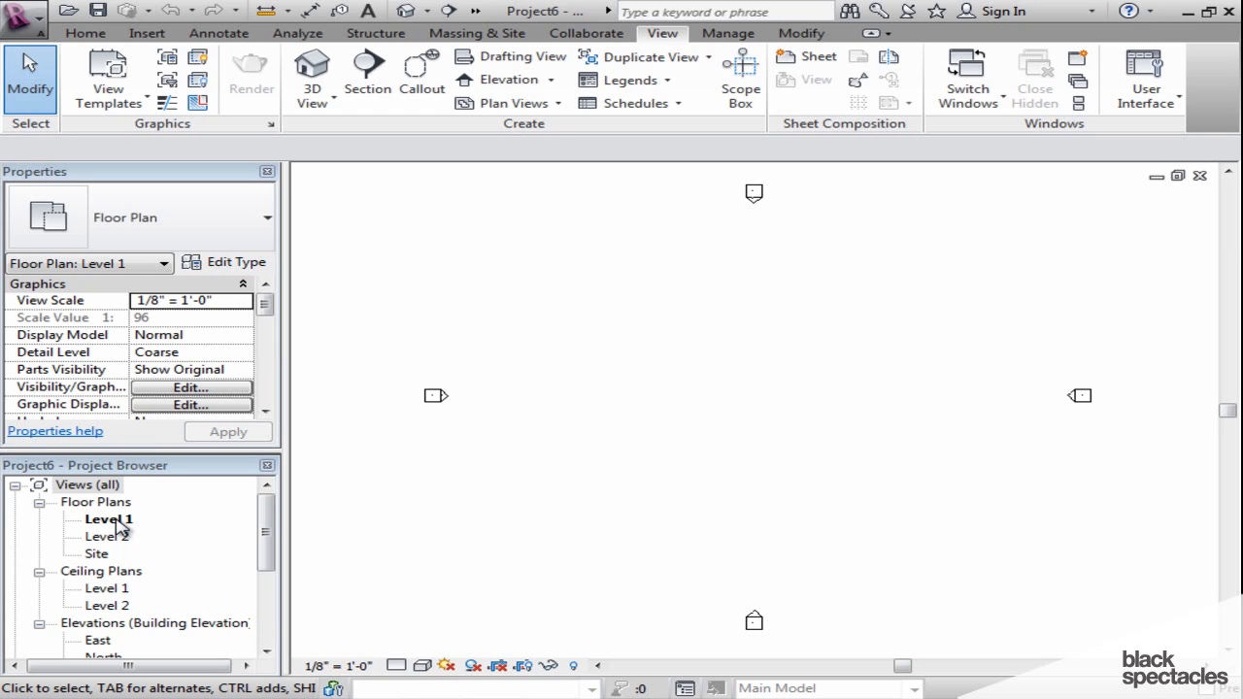
pyautogui.moveTo(118, 536)
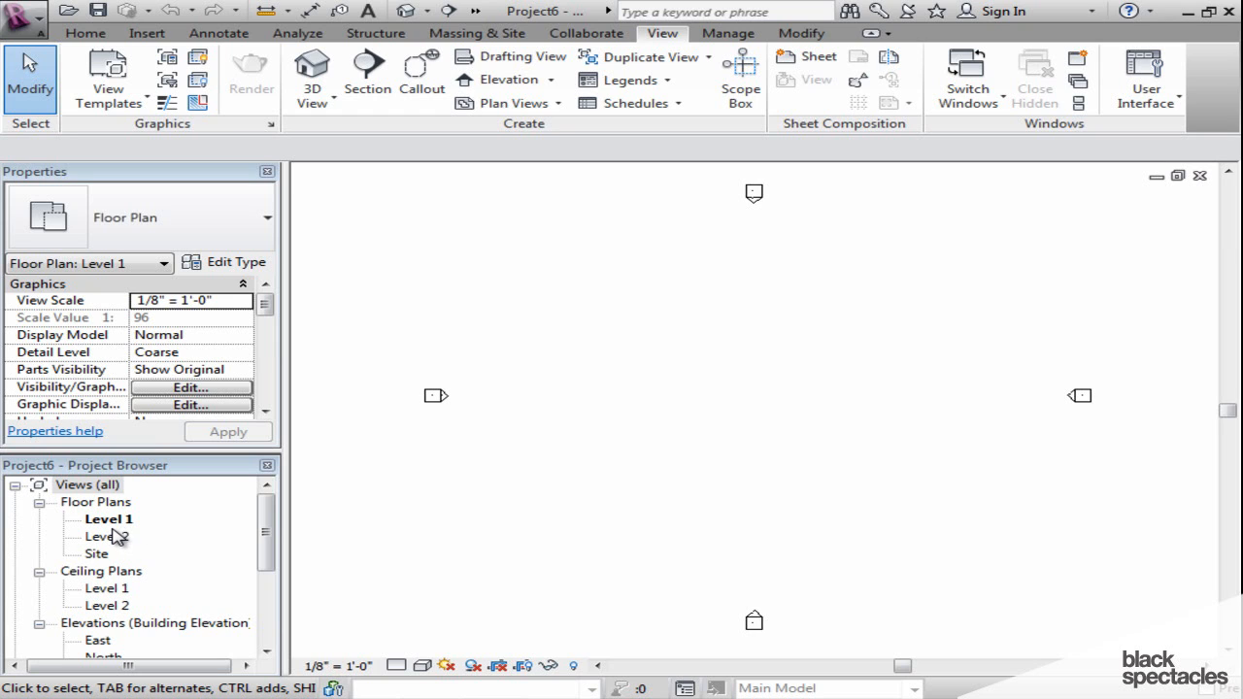
# Open the Level 2 floor plan, then the Level 1 and Level 2 ceiling plans
pyautogui.doubleClick(108, 536)
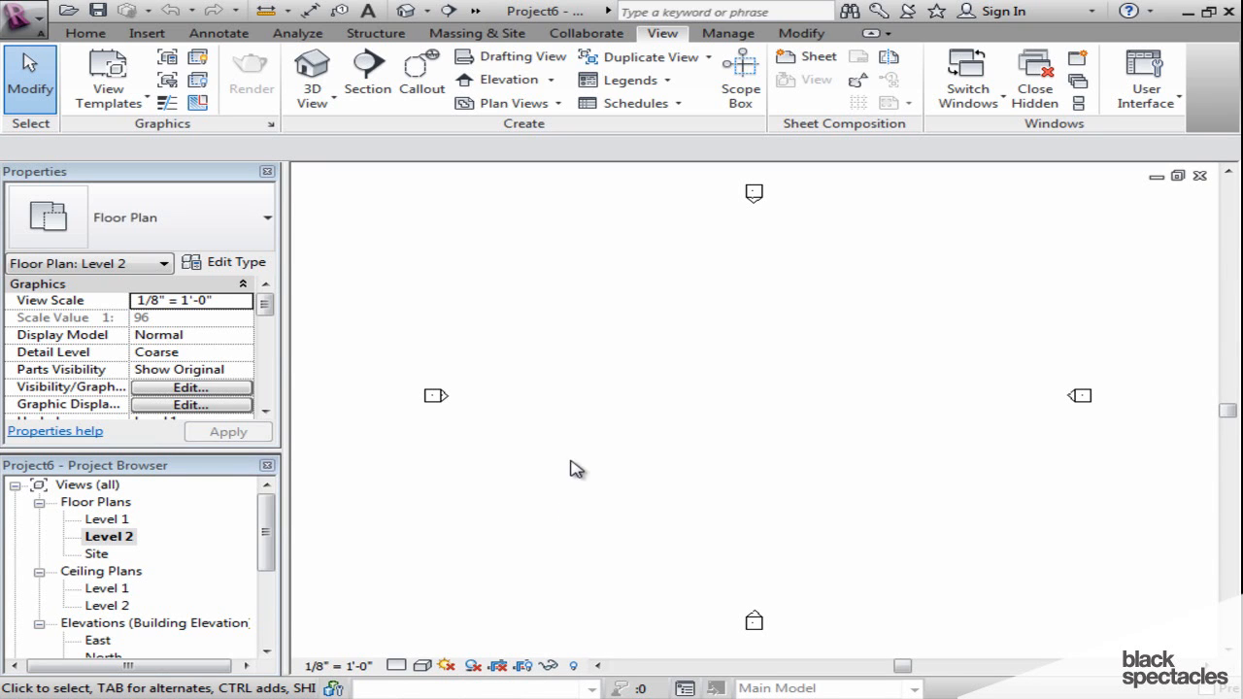
pyautogui.moveTo(117, 568)
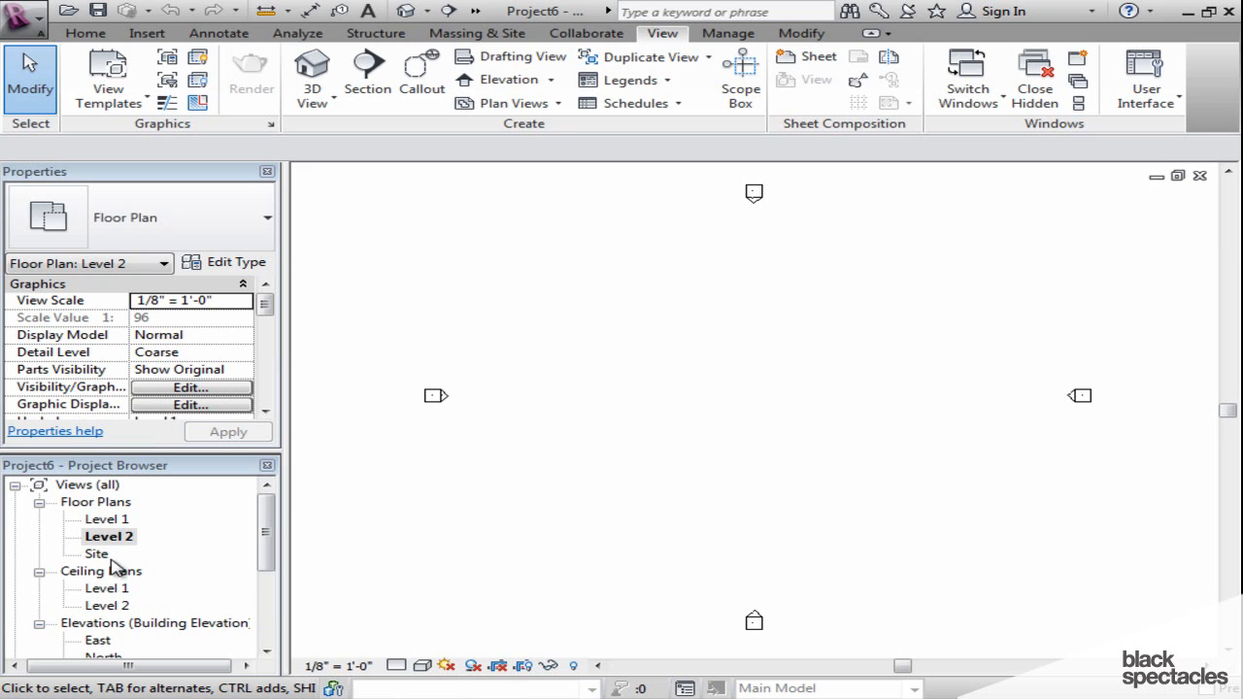
pyautogui.doubleClick(109, 588)
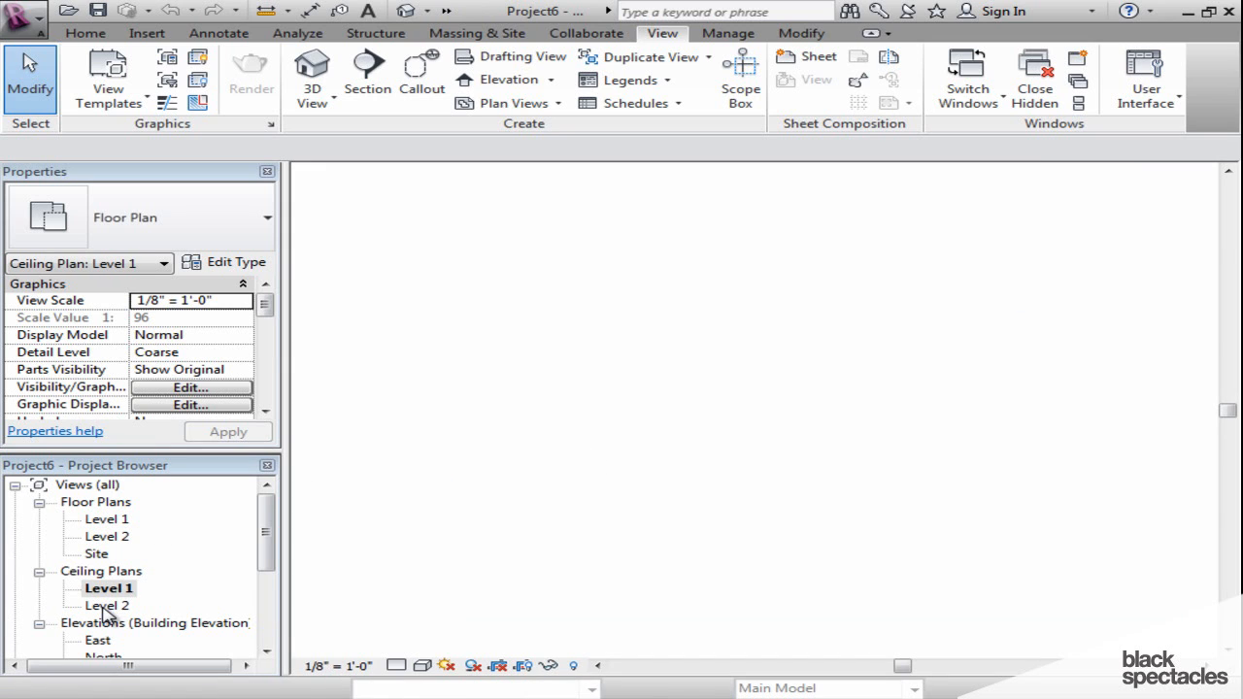
pyautogui.doubleClick(107, 605)
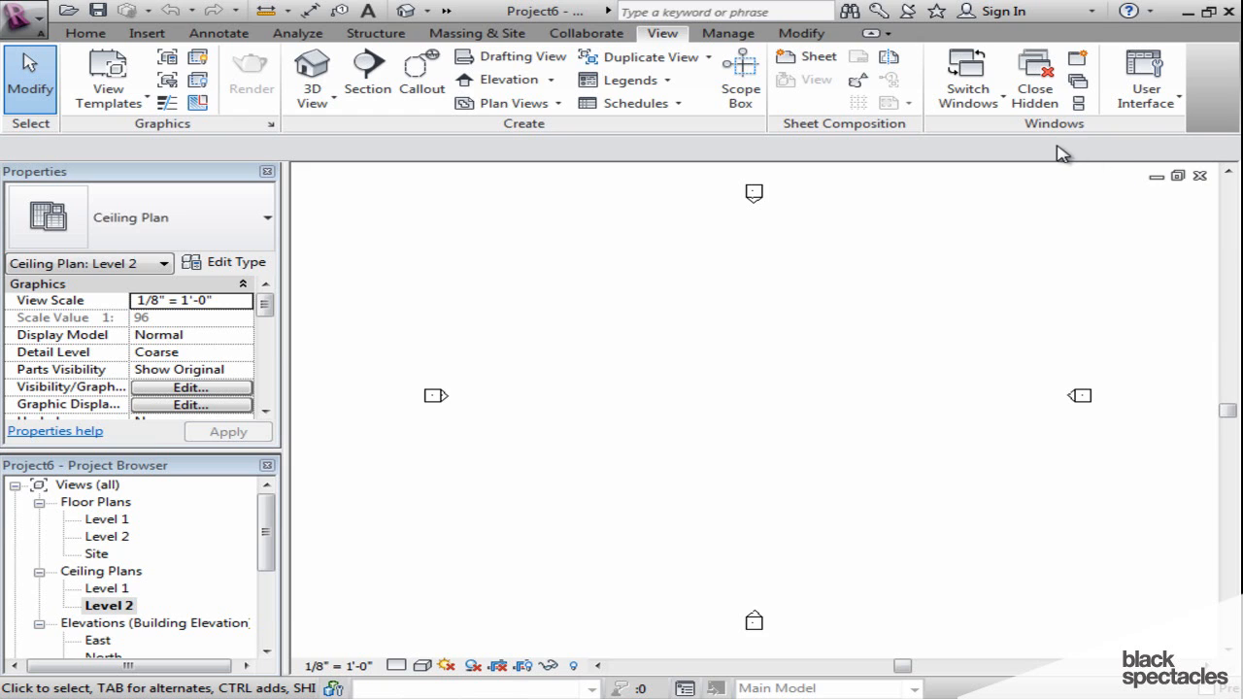
pyautogui.moveTo(966, 78)
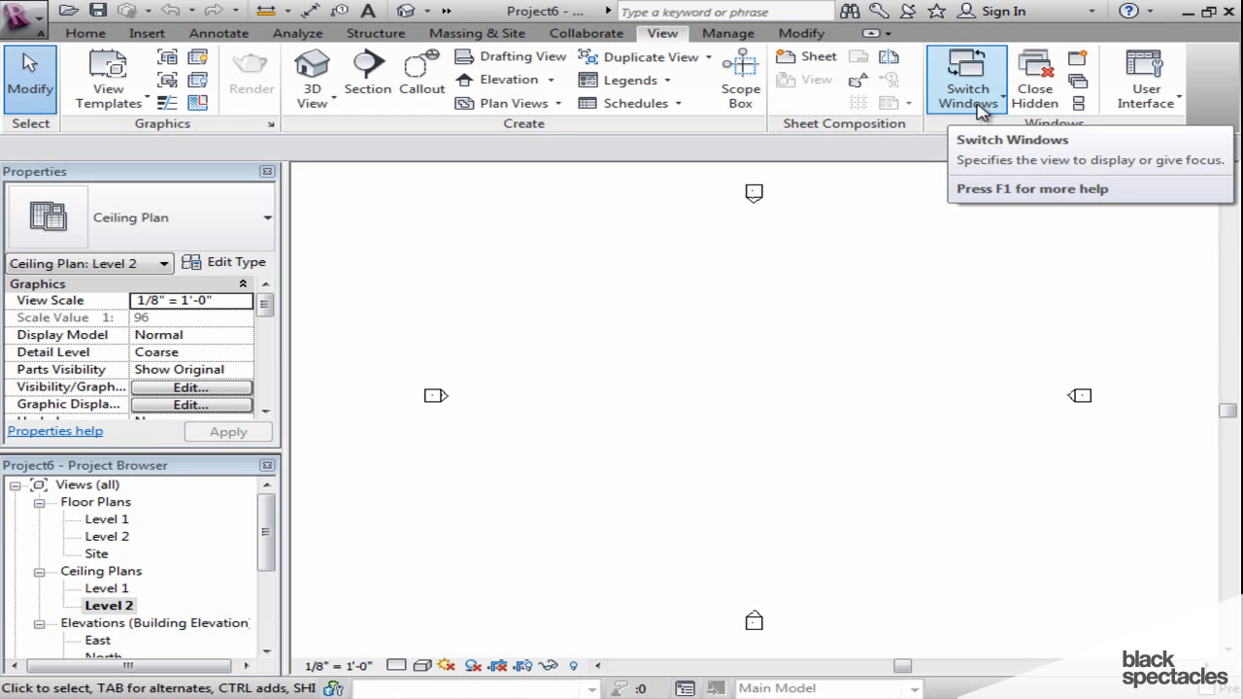
pyautogui.click(966, 78)
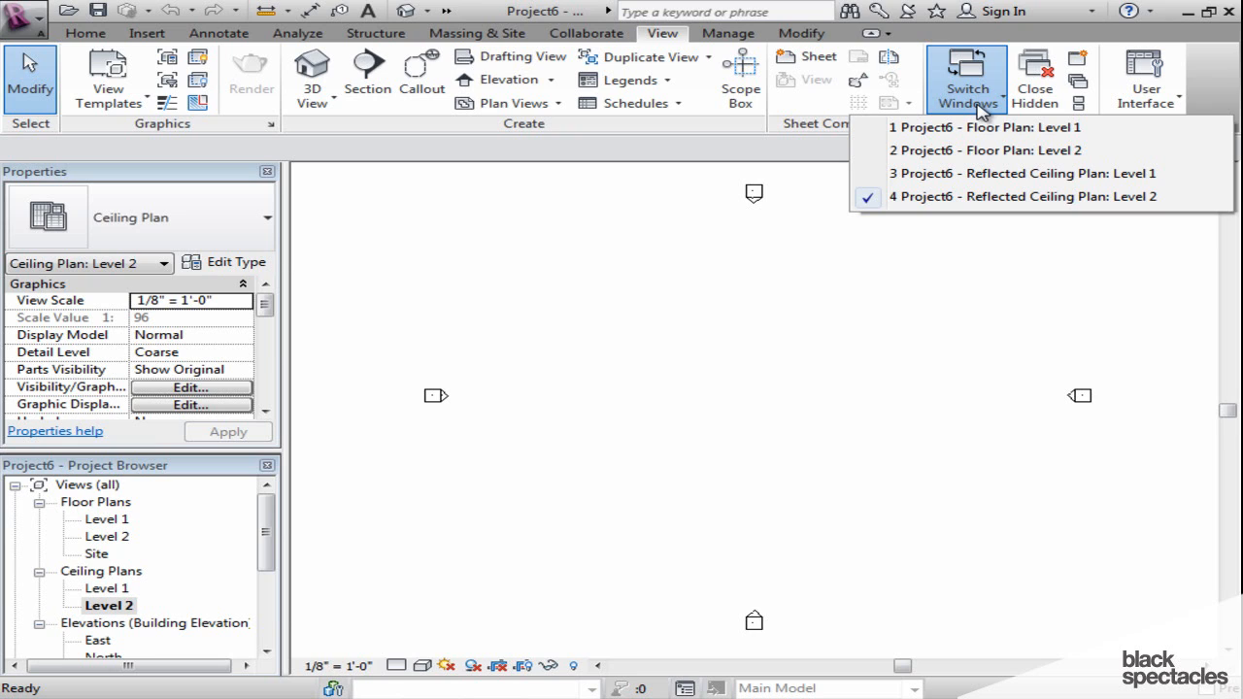
pyautogui.moveTo(966, 196)
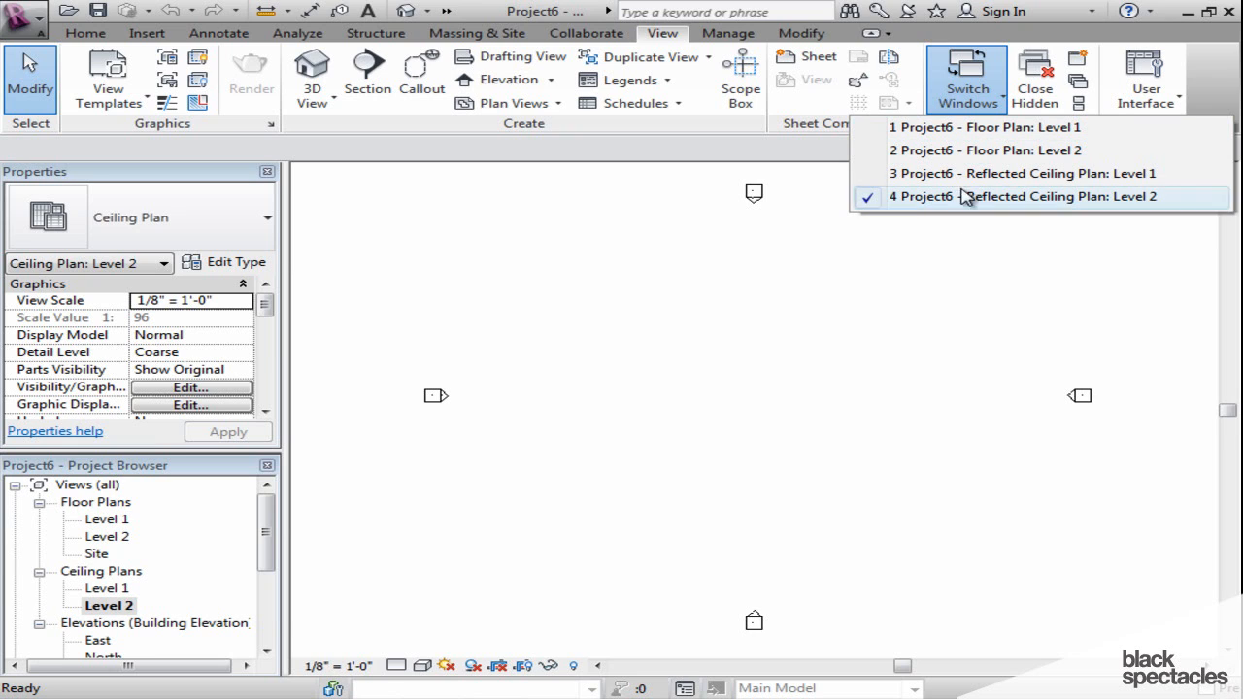
pyautogui.moveTo(965, 127)
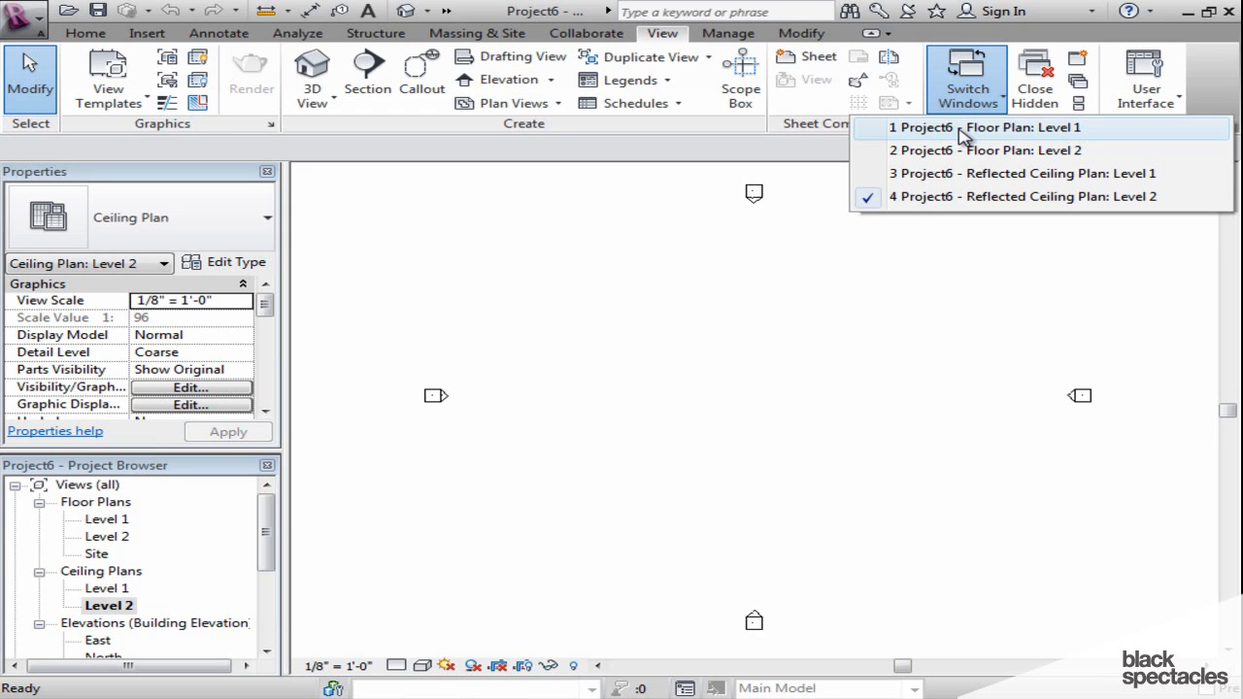
pyautogui.moveTo(964, 165)
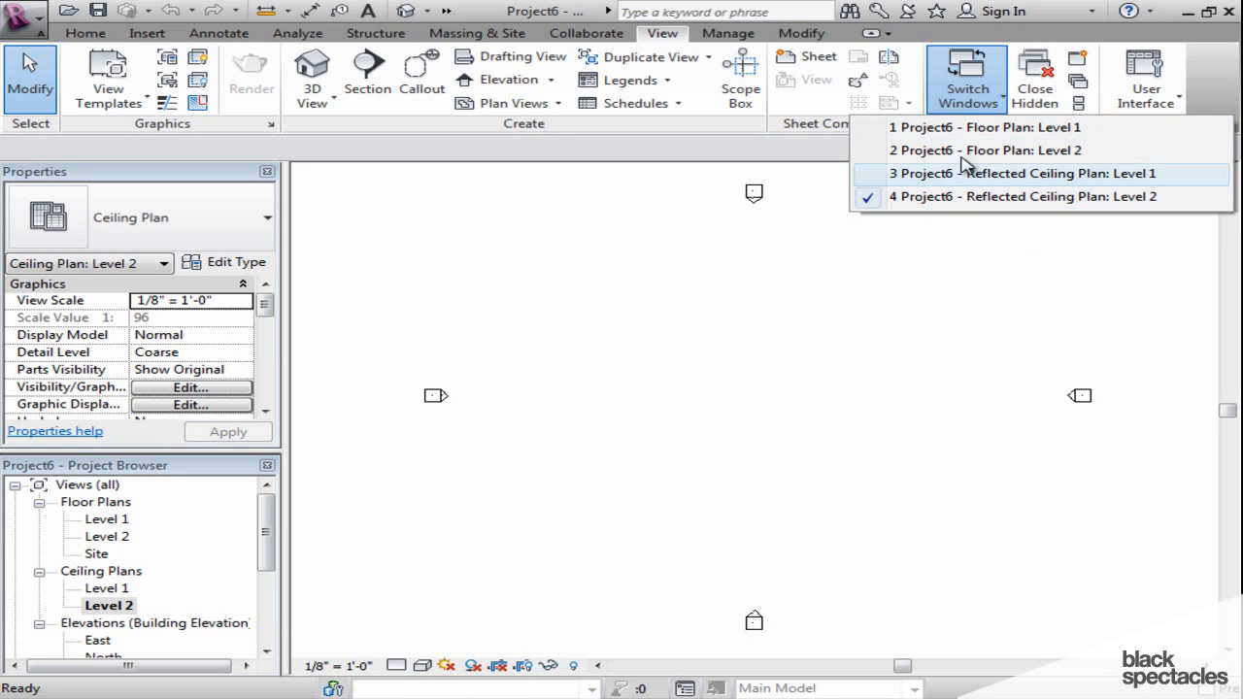
pyautogui.moveTo(932, 196)
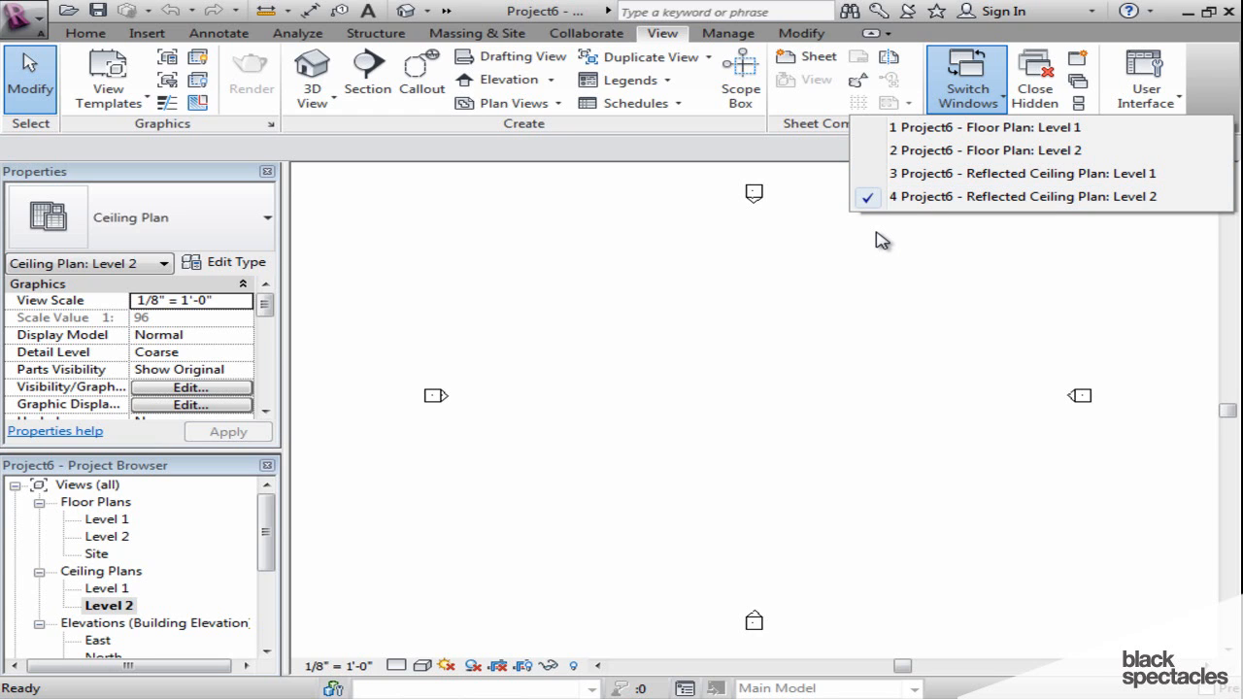
pyautogui.moveTo(878, 265)
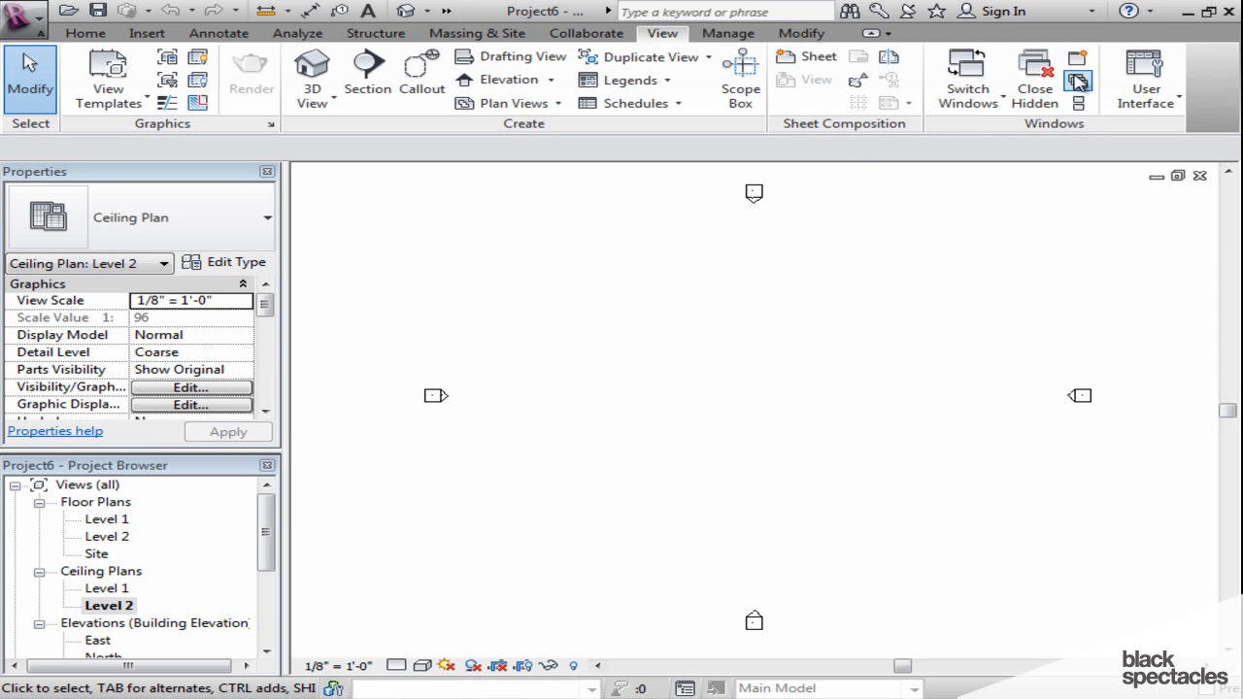
# Cascade the four open views, then tile them side by side
pyautogui.click(1077, 79)
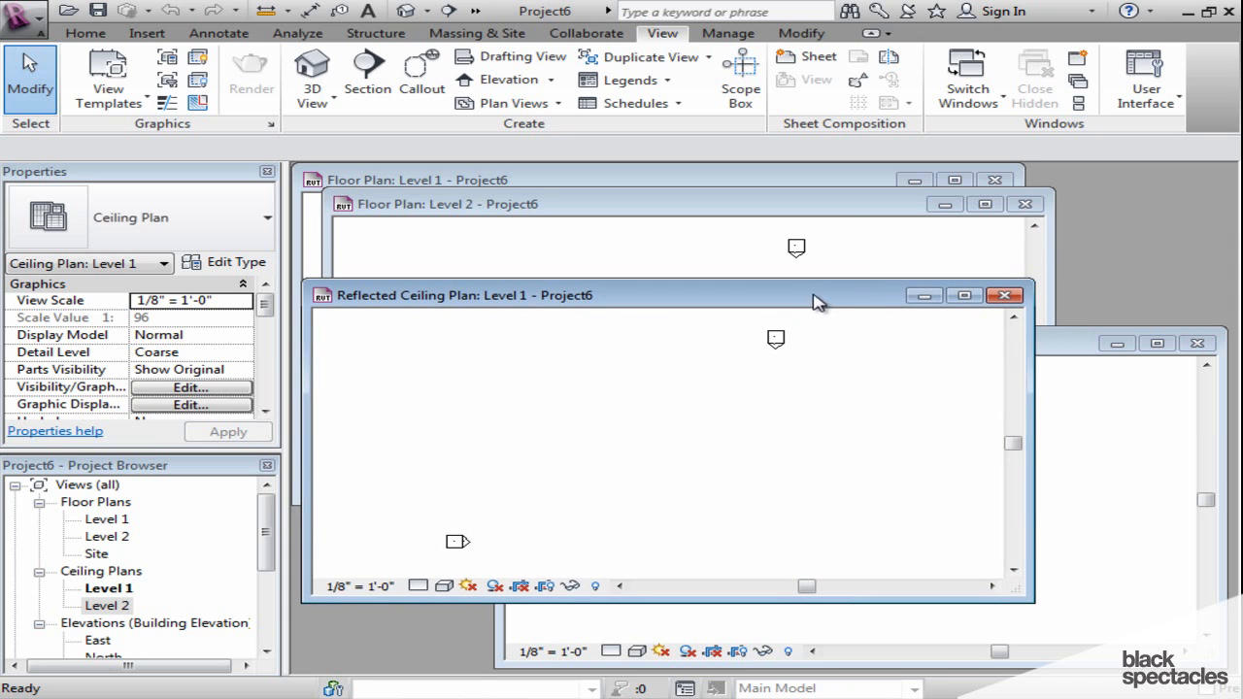
pyautogui.click(965, 77)
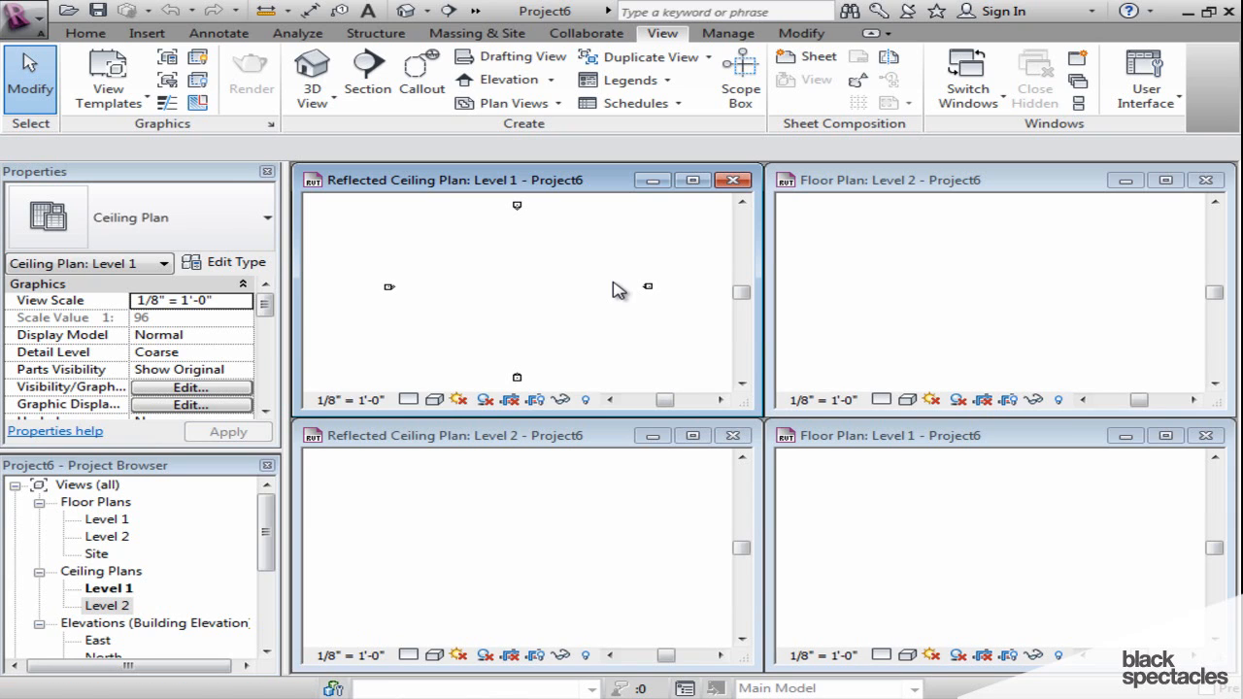
pyautogui.moveTo(895, 281)
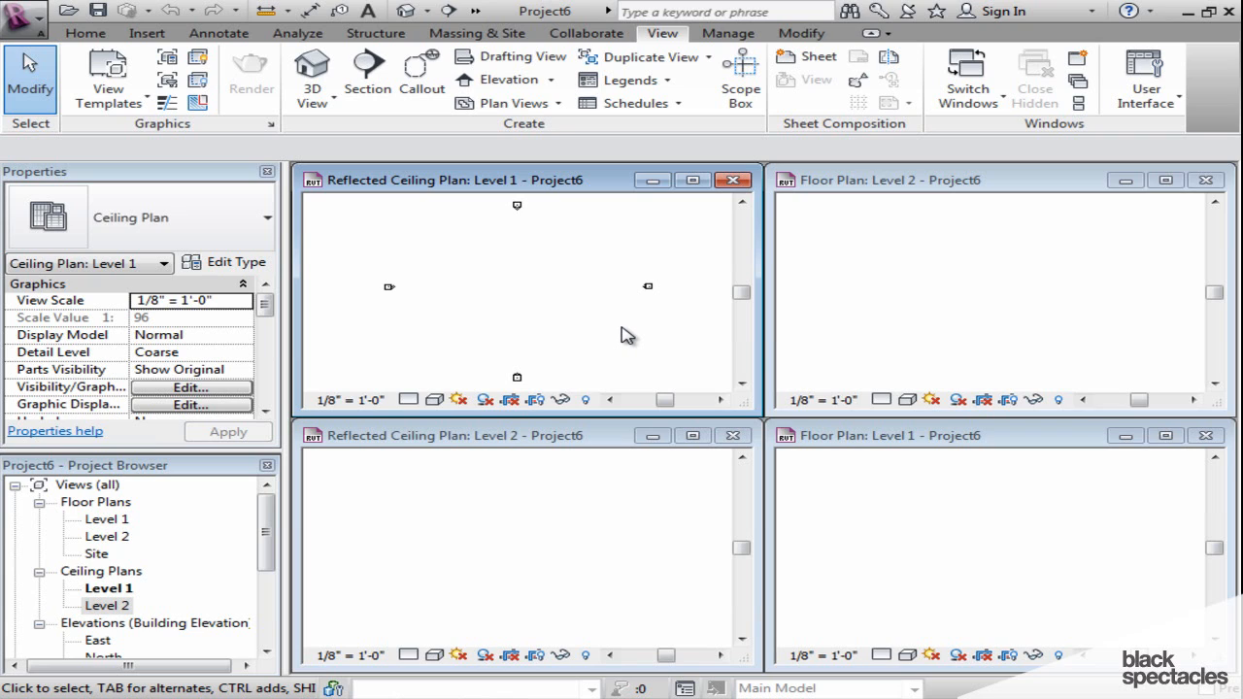
pyautogui.moveTo(636, 336)
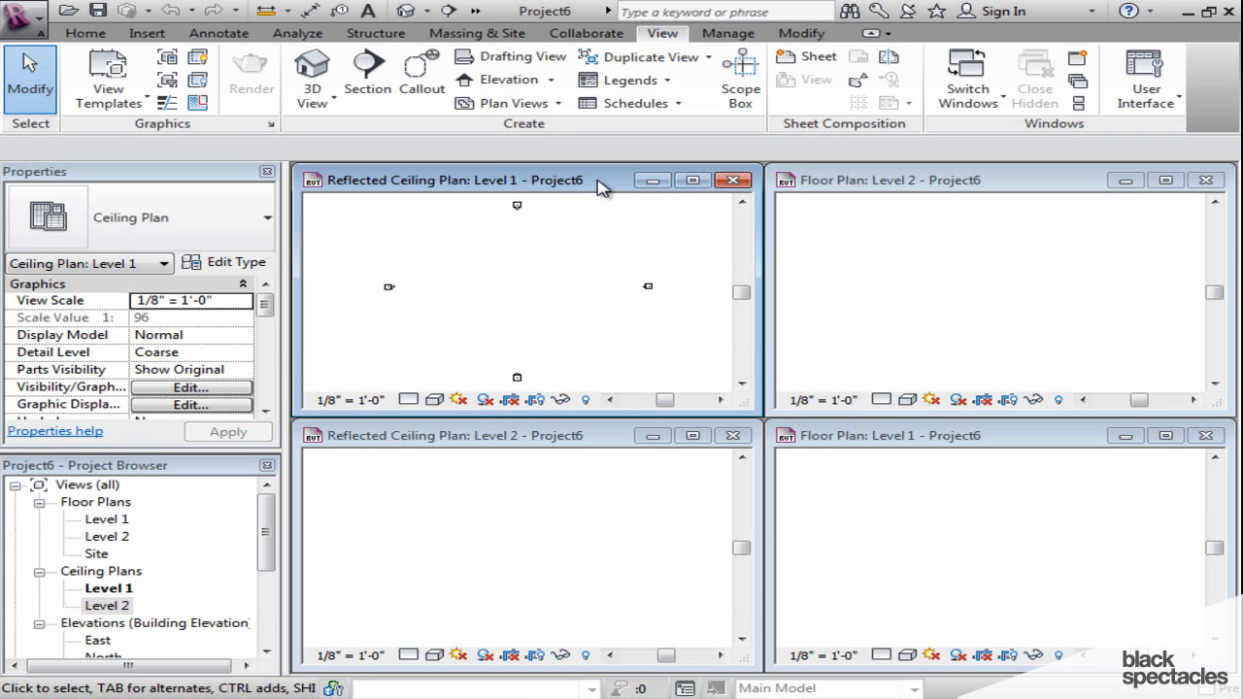
pyautogui.moveTo(632, 211)
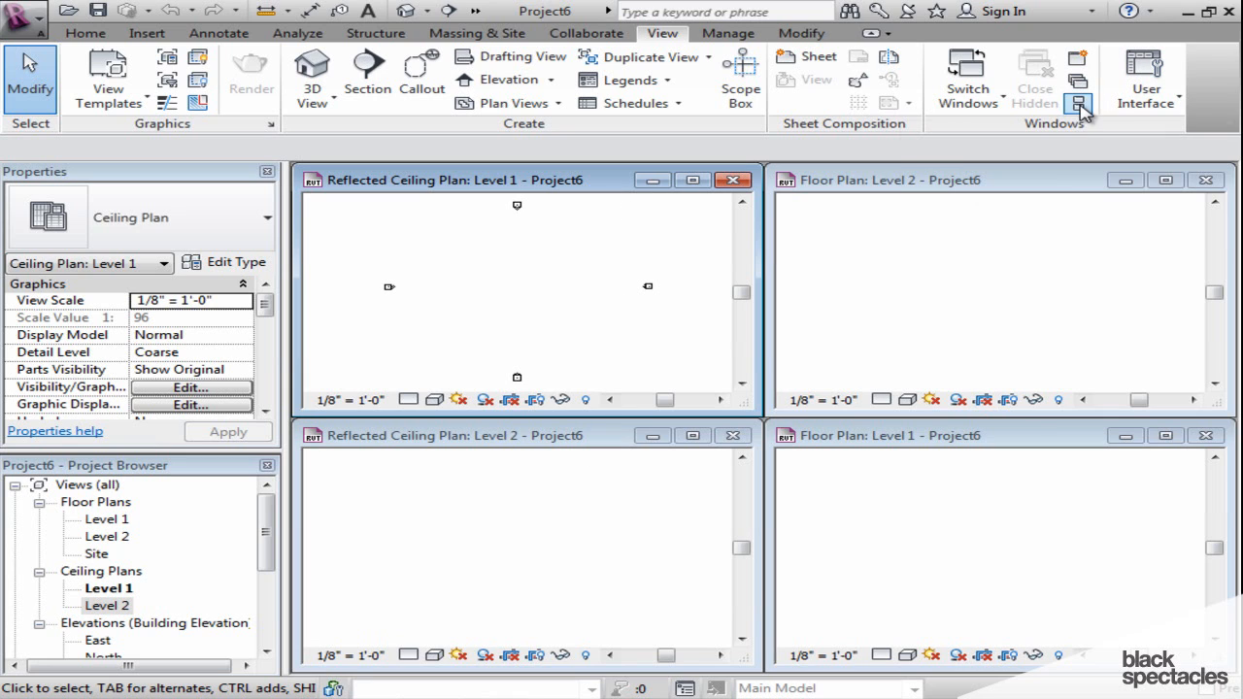
pyautogui.moveTo(920, 437)
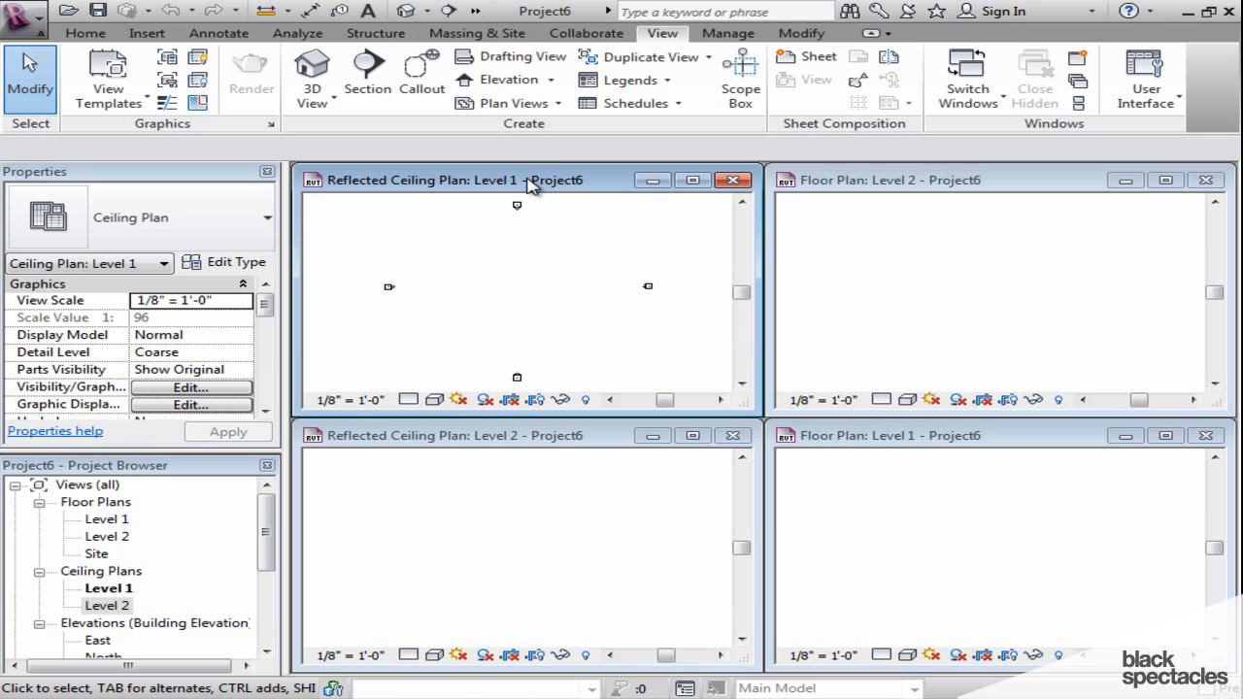
pyautogui.moveTo(918, 444)
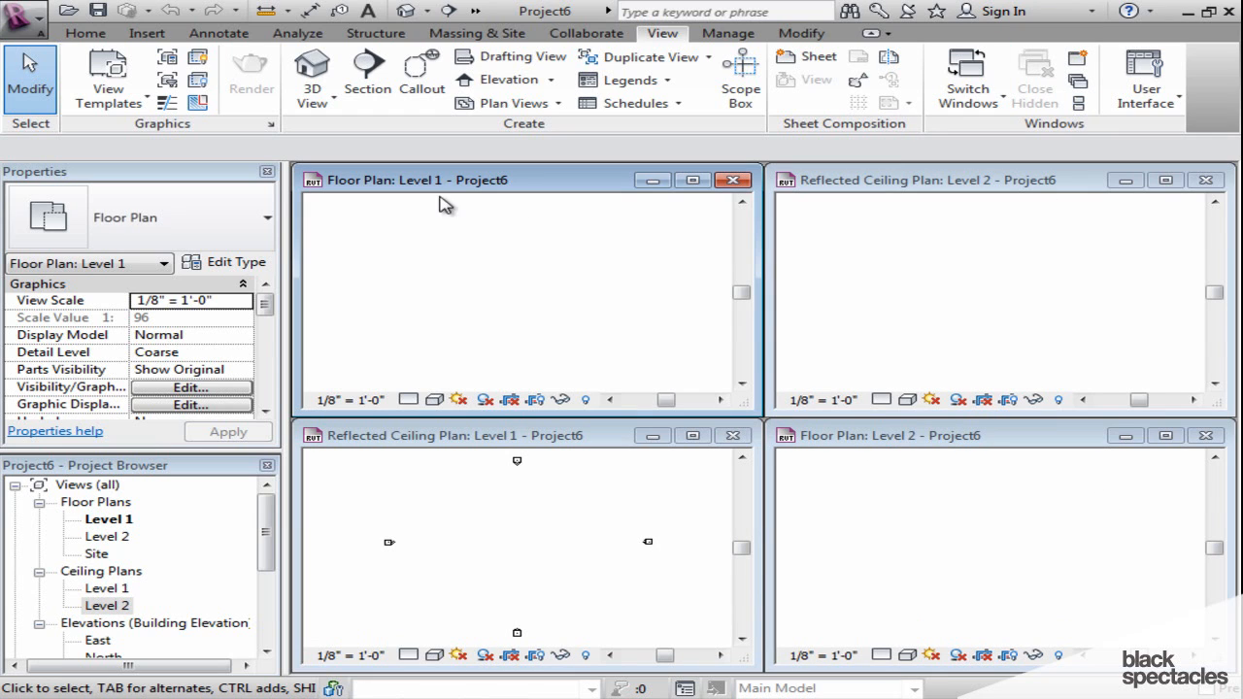
pyautogui.moveTo(420, 192)
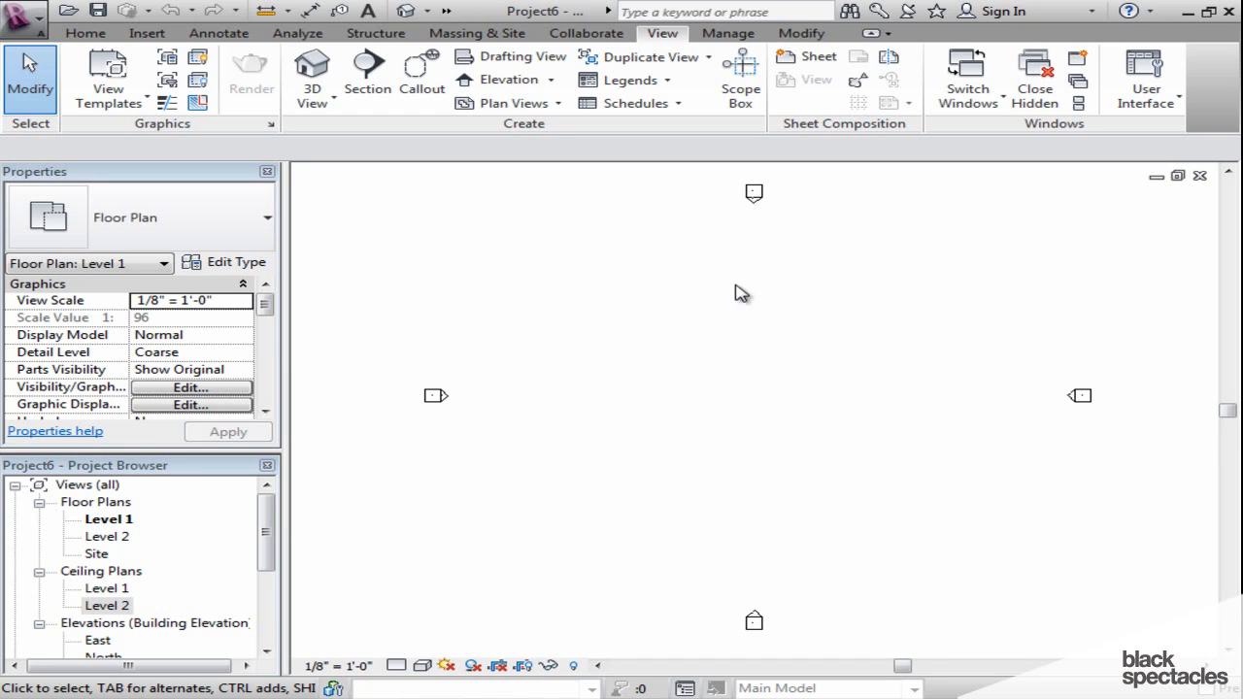
pyautogui.moveTo(803, 456)
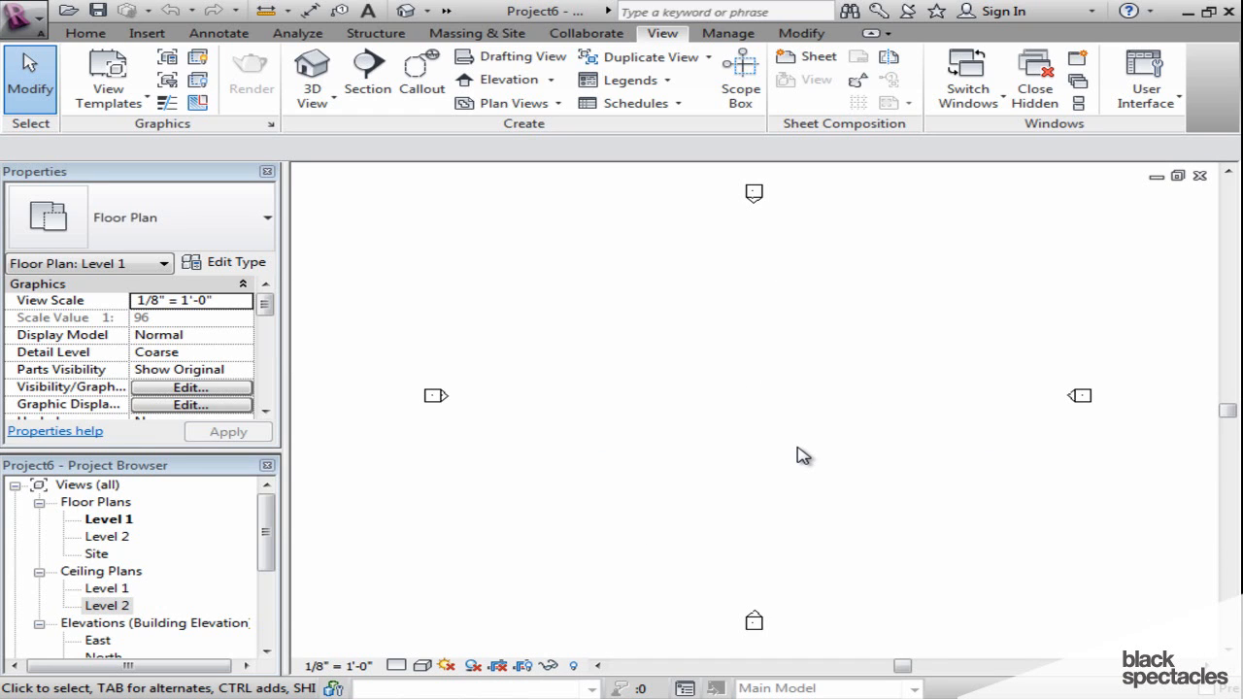
pyautogui.moveTo(1034, 73)
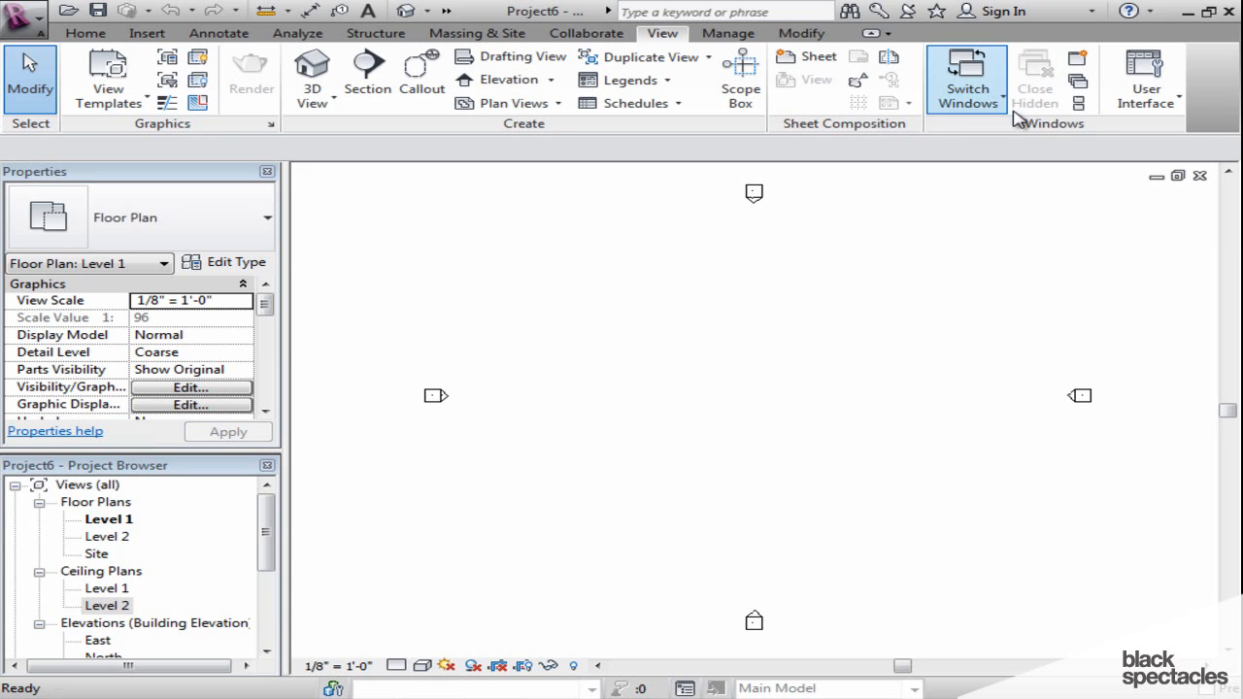
pyautogui.moveTo(1034, 87)
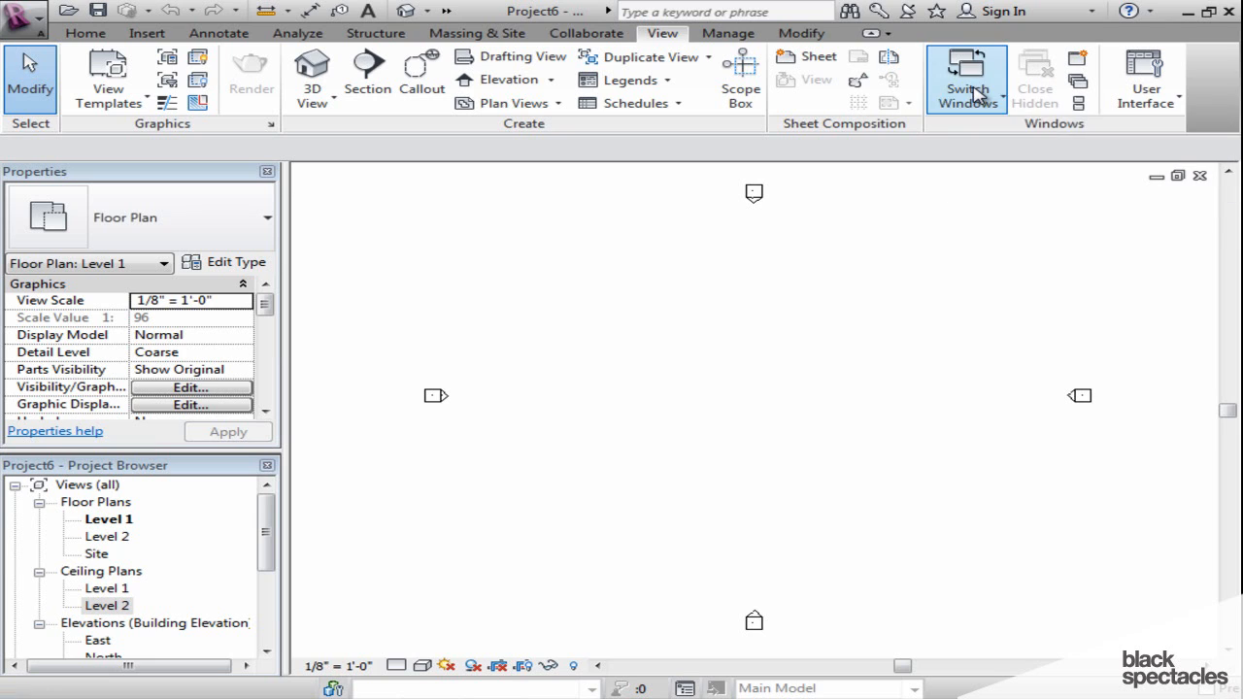
# Confirm Floor Plan: Level 1 is the only view still open
pyautogui.click(967, 78)
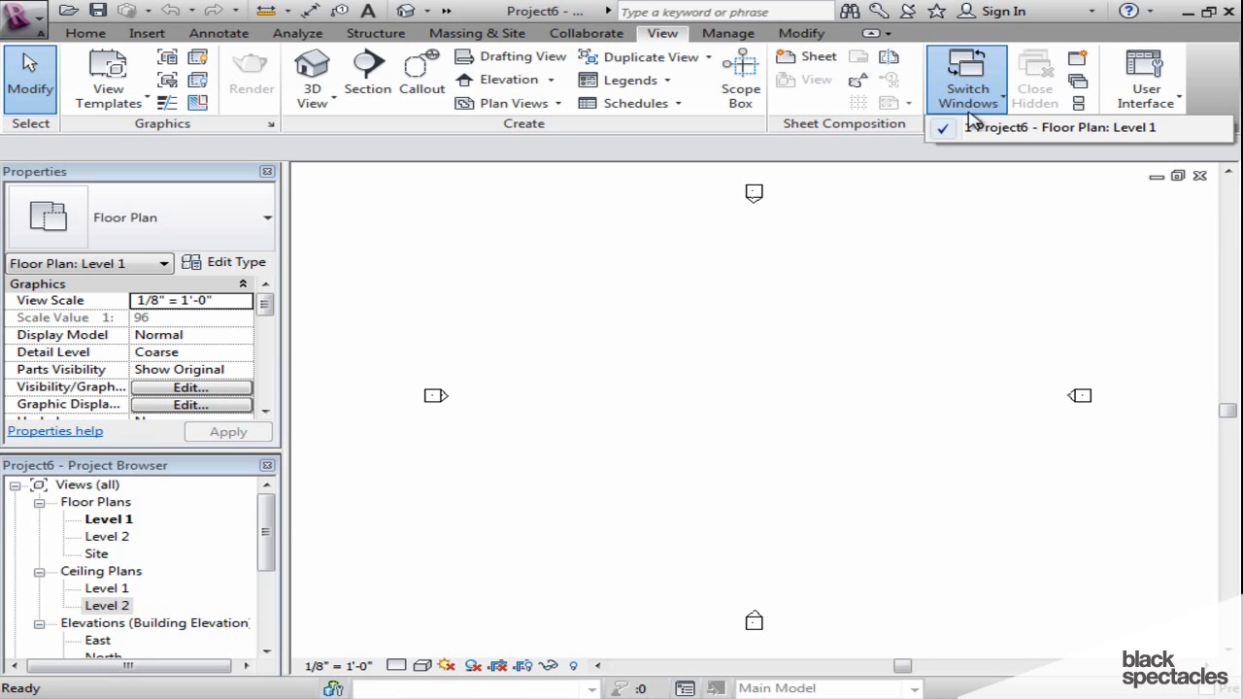
pyautogui.moveTo(984, 137)
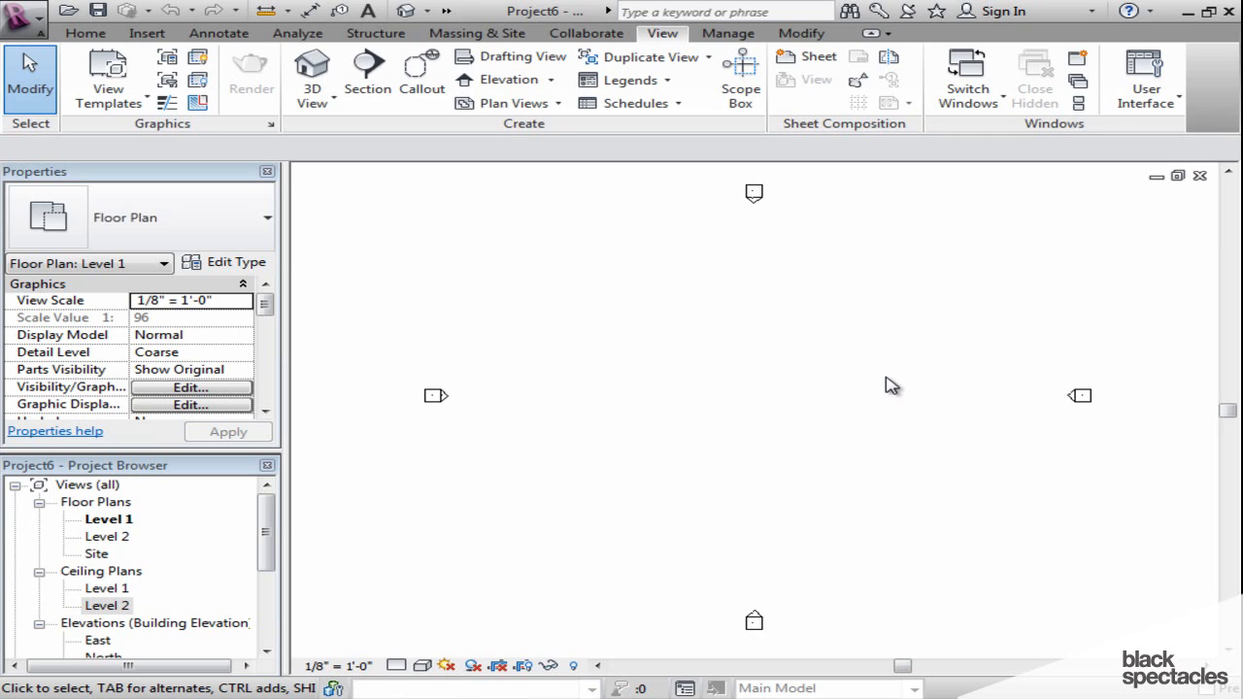
pyautogui.moveTo(784, 359)
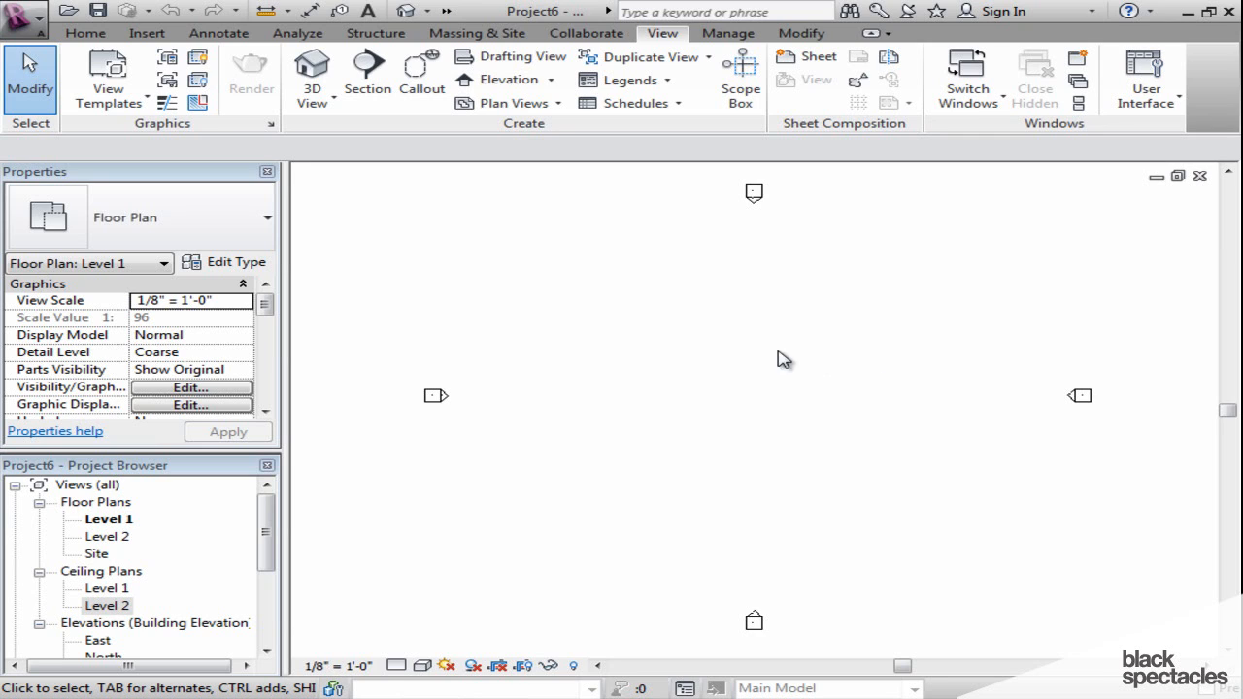
pyautogui.moveTo(676, 373)
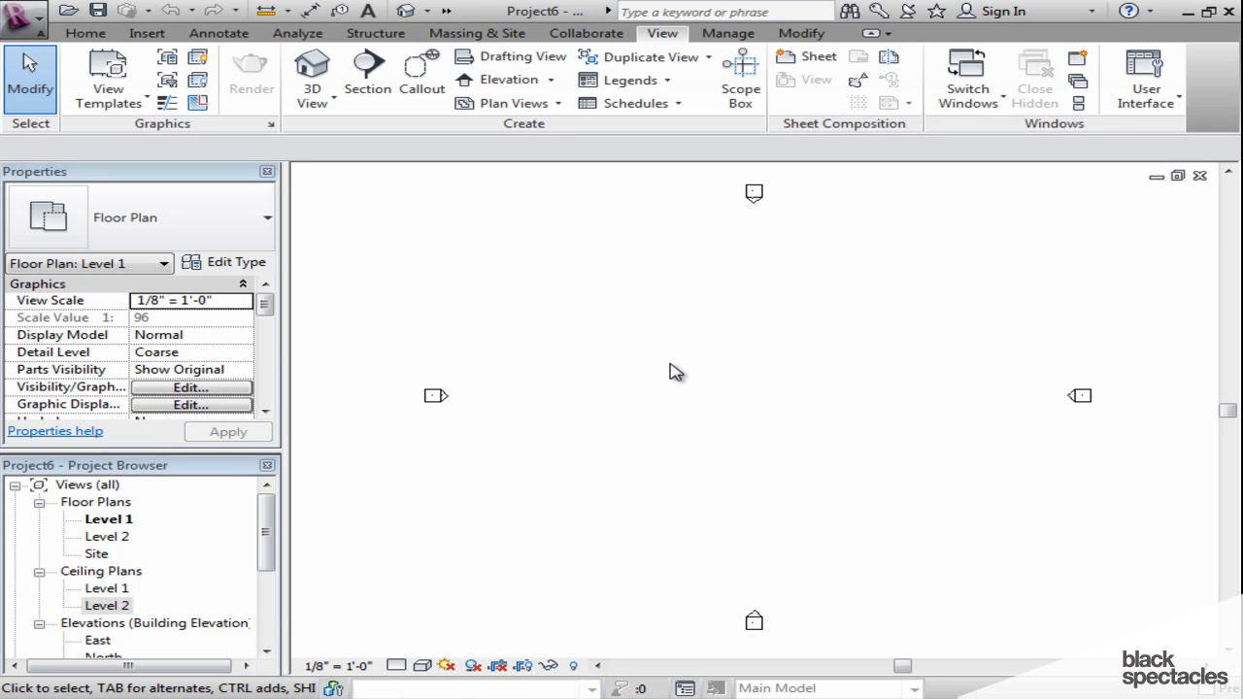